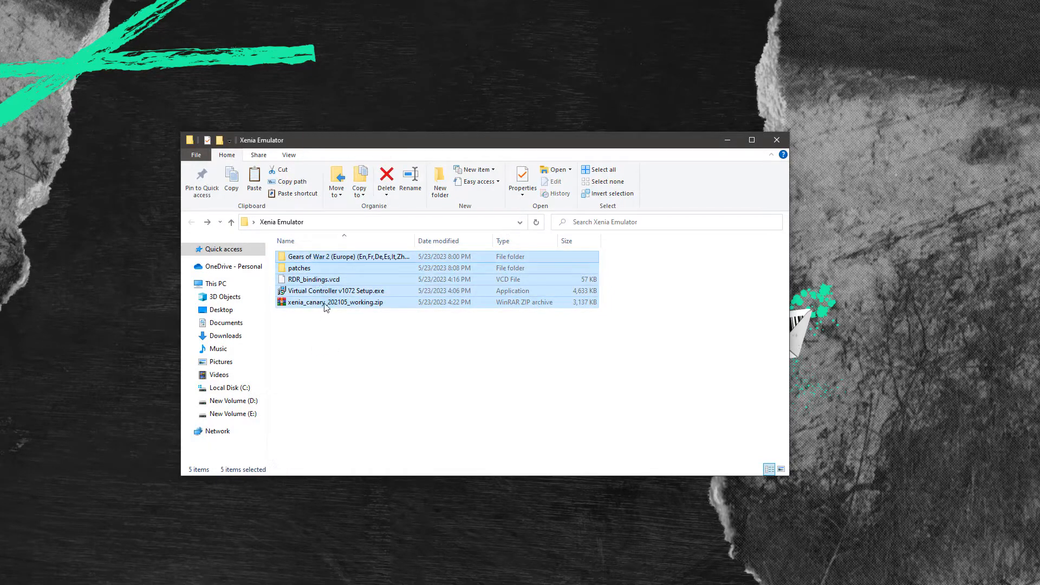
Look inside the patches folder, then return to the Xenia Emulator folder.
{"action": "double_click", "coordinate": [348, 257]}
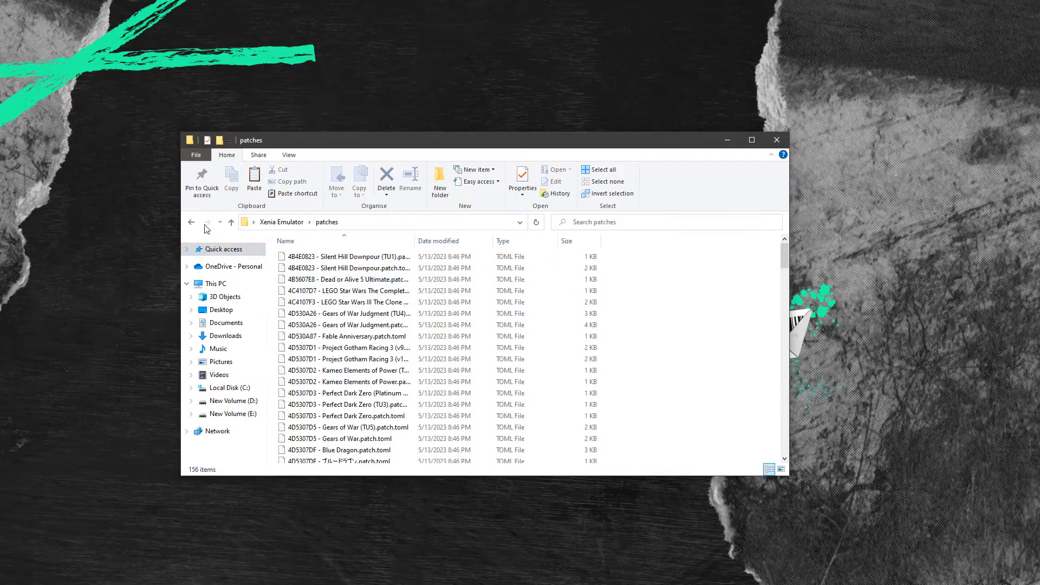
{"action": "scroll", "scroll_direction": "down", "scroll_amount": 3}
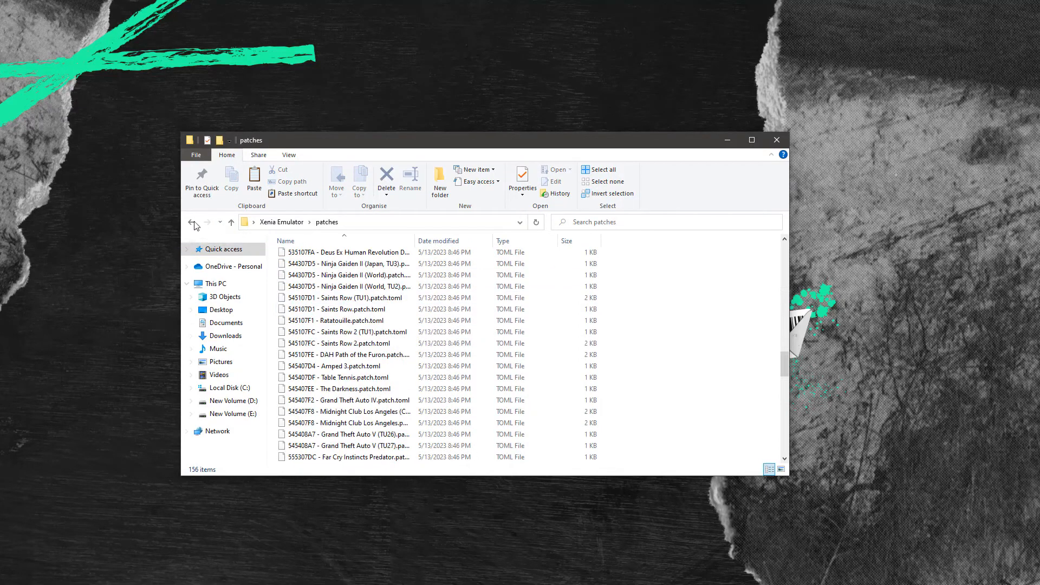
{"action": "left_click", "coordinate": [192, 221]}
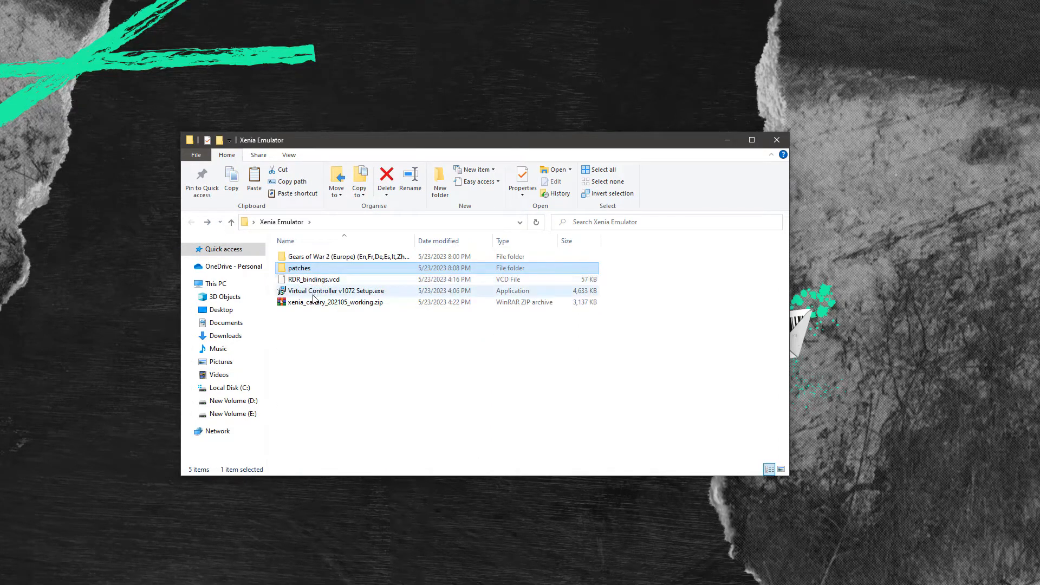
Install Virtual Controller with 'Create a desktop shortcut' left unchecked.
{"action": "right_click", "coordinate": [335, 291]}
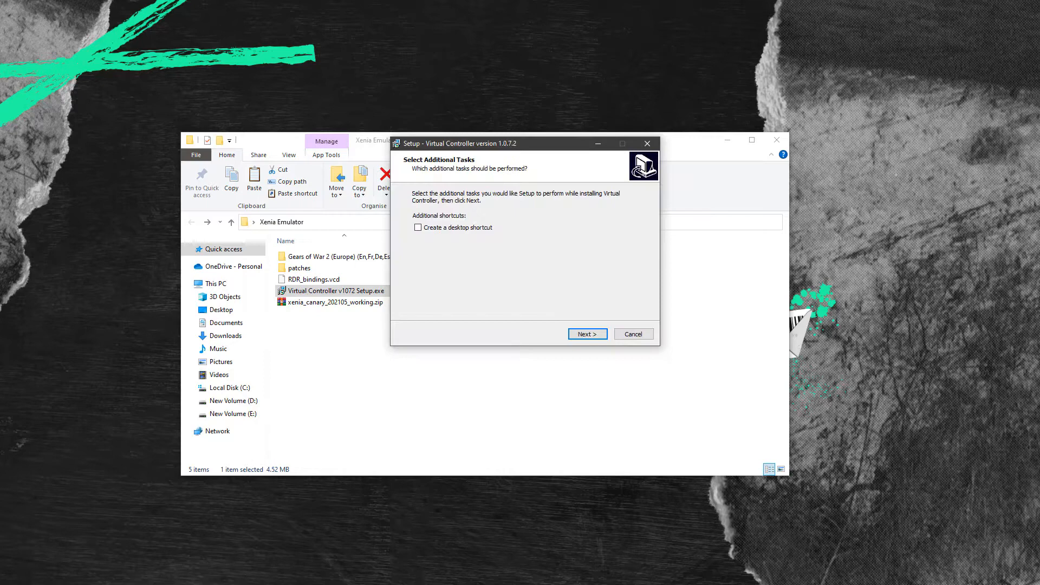
{"action": "left_click", "coordinate": [586, 334]}
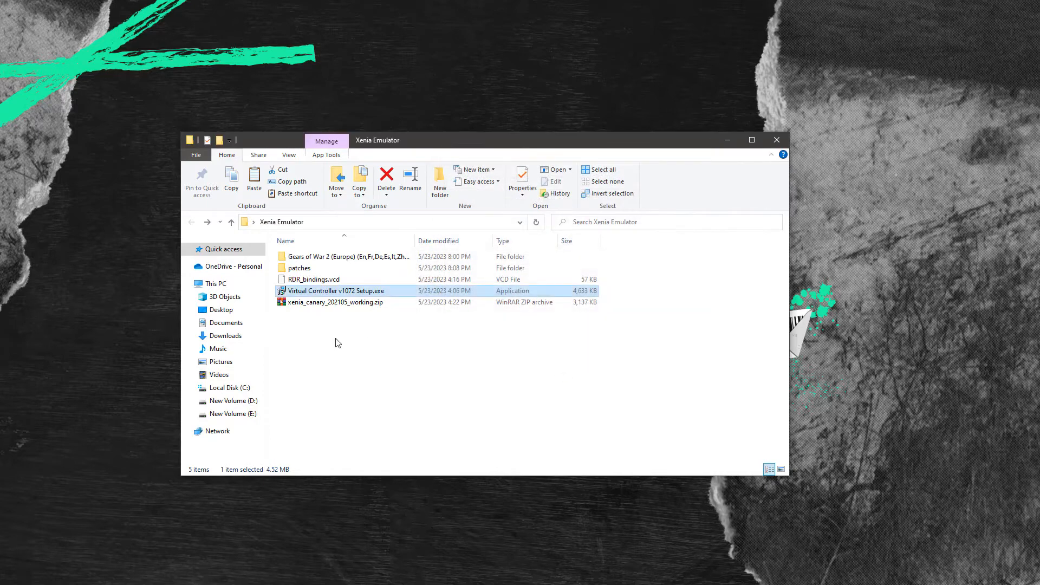
{"action": "left_click", "coordinate": [335, 302]}
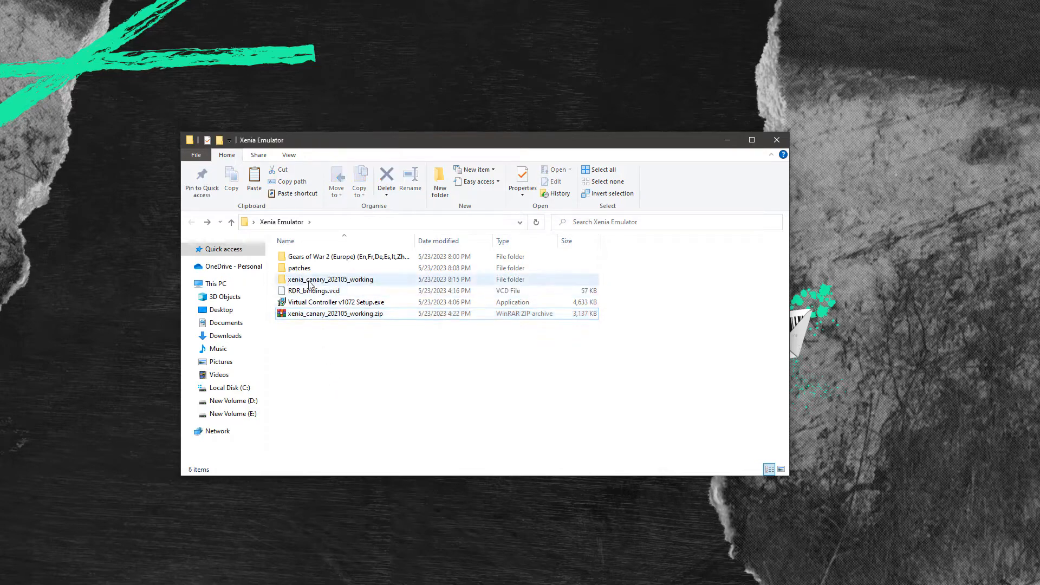
Open the xenia_canary_202105_working folder and Virtual Controller's Settings menu.
{"action": "double_click", "coordinate": [330, 280]}
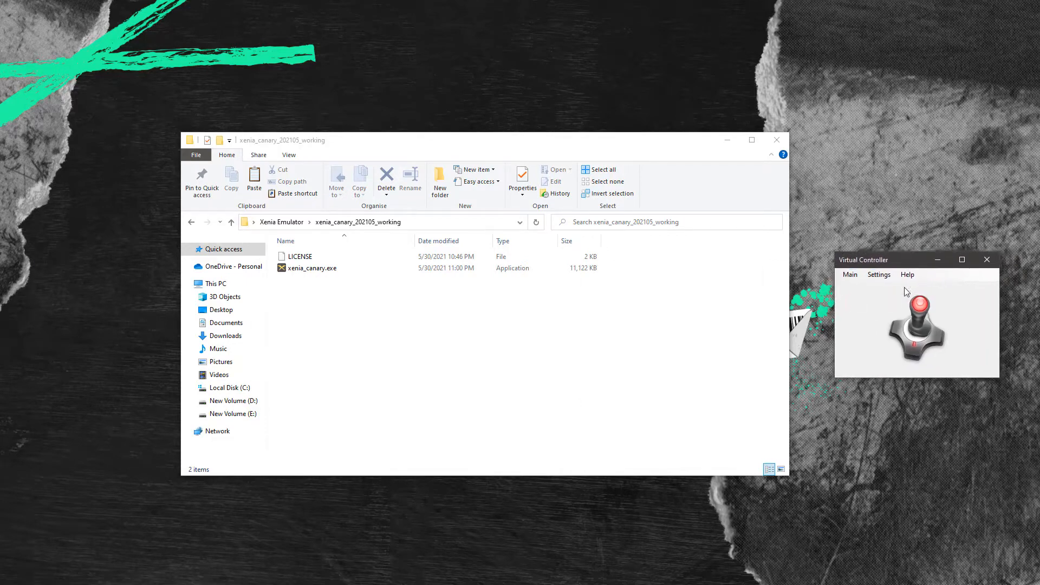
{"action": "left_click", "coordinate": [878, 274]}
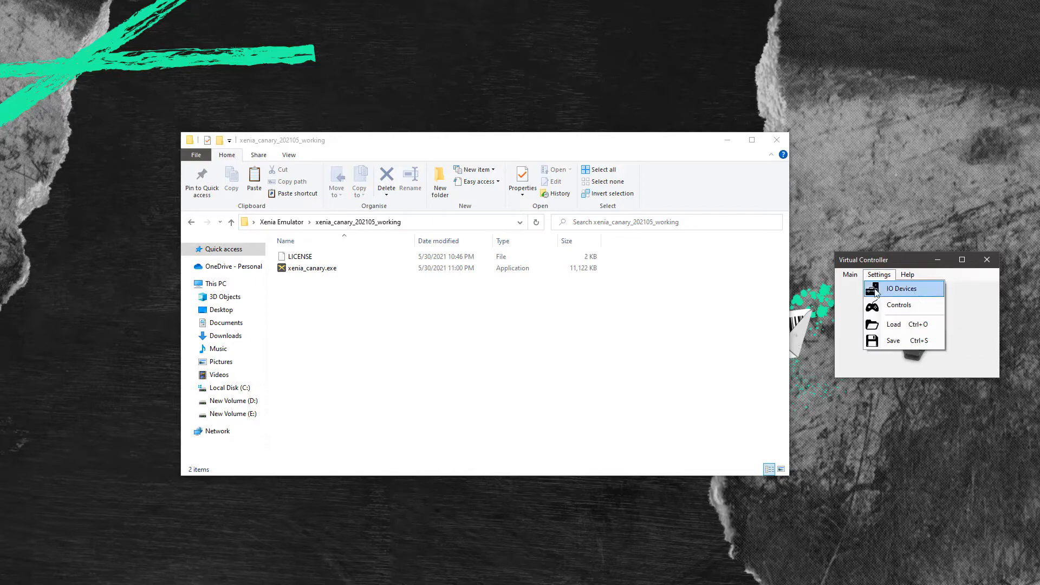
Under IO Devices, set the keyboard API to LLHook.
{"action": "left_click", "coordinate": [901, 288]}
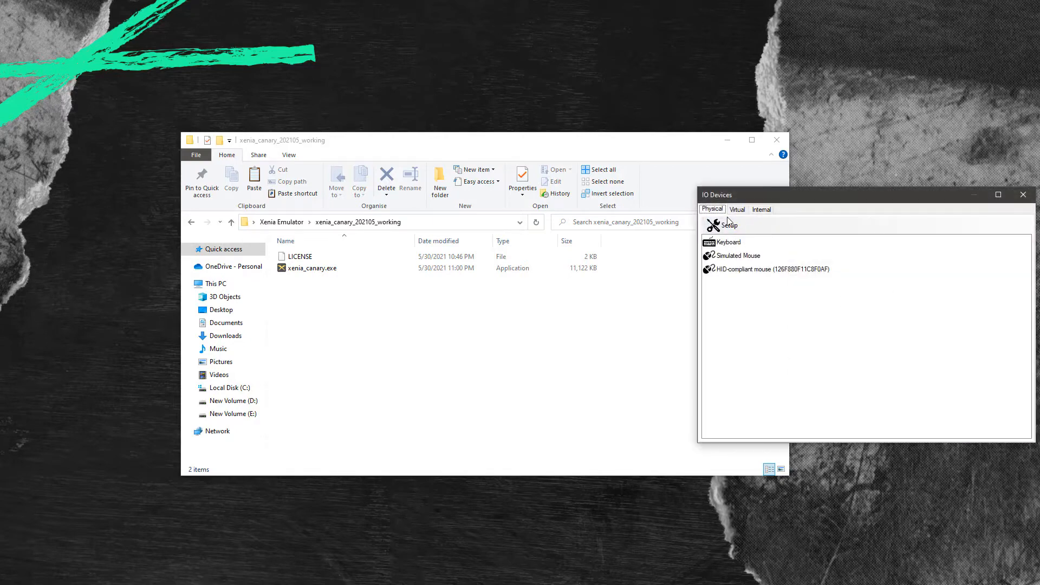
{"action": "left_click", "coordinate": [728, 225]}
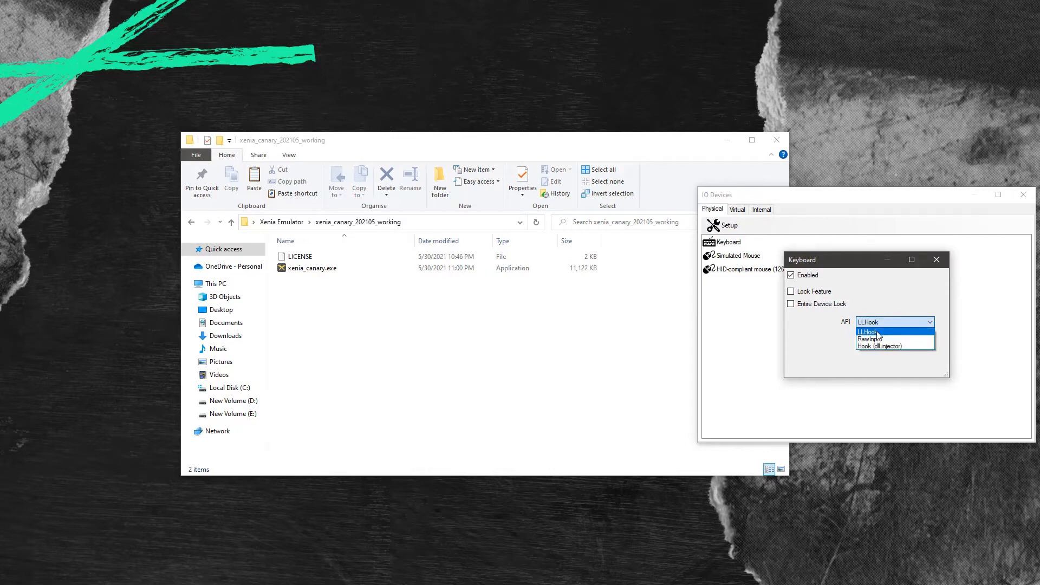
{"action": "left_click", "coordinate": [868, 331]}
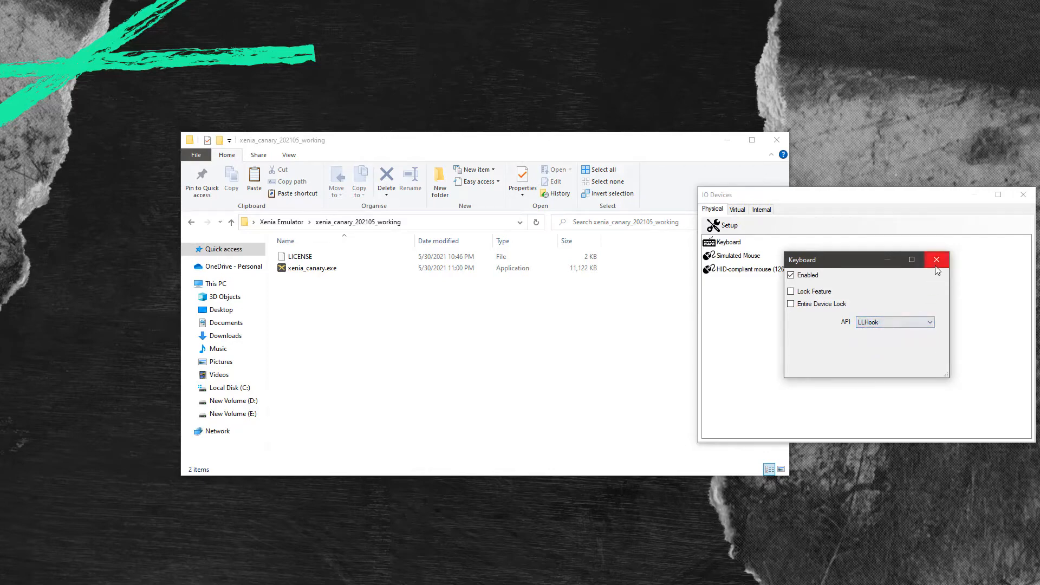
{"action": "left_click", "coordinate": [936, 260]}
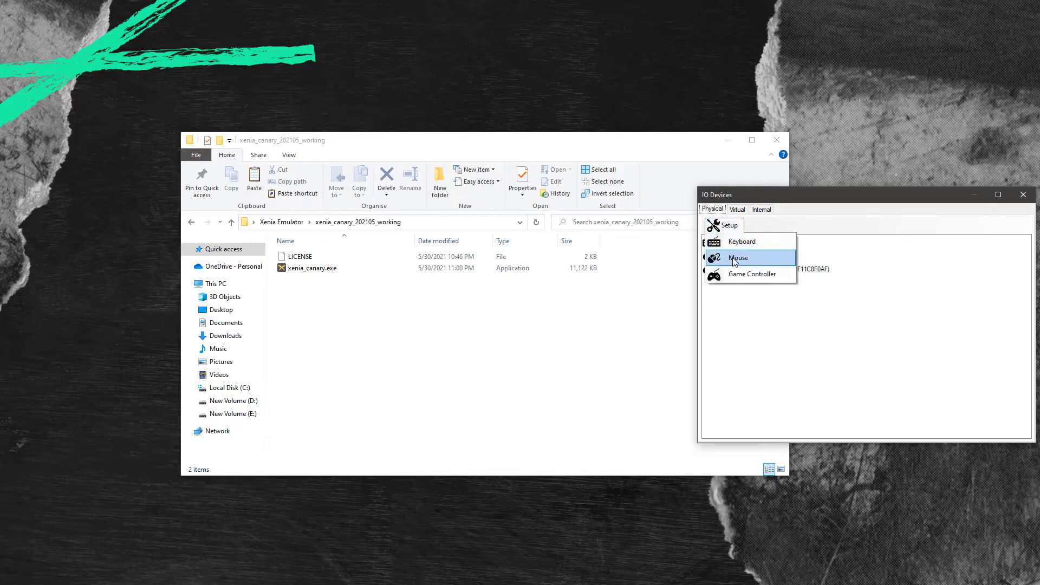
Set the mouse API to RawInput with 1800 axis sensitivity and view Virtual devices.
{"action": "left_click", "coordinate": [738, 257]}
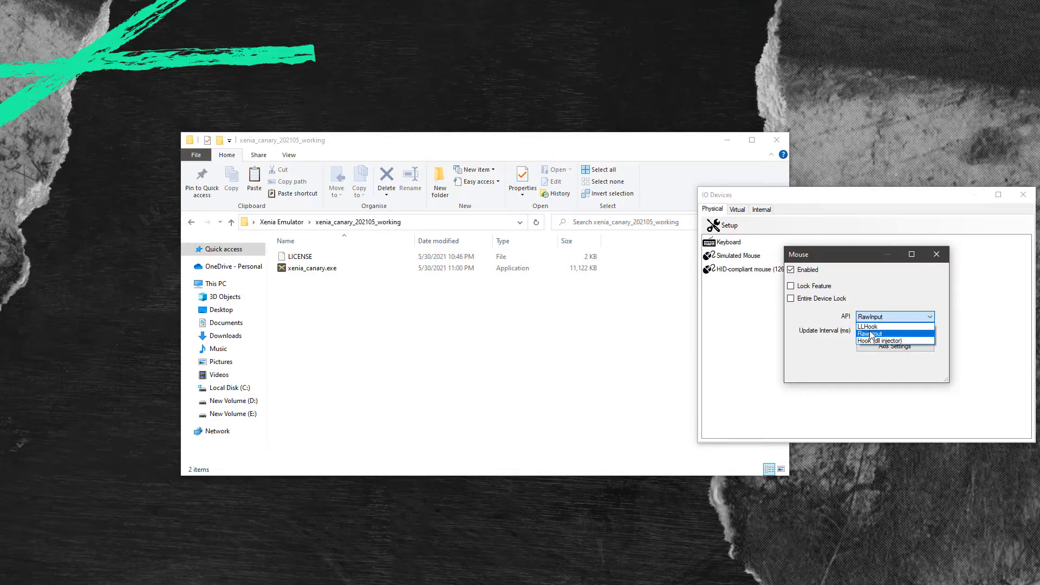
{"action": "left_click", "coordinate": [866, 316]}
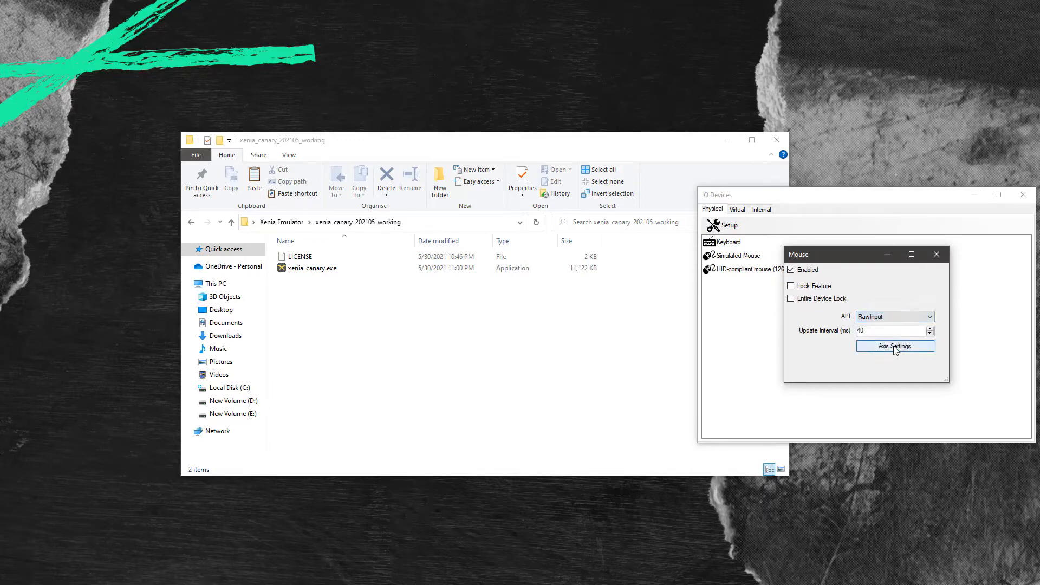
{"action": "left_click", "coordinate": [894, 346]}
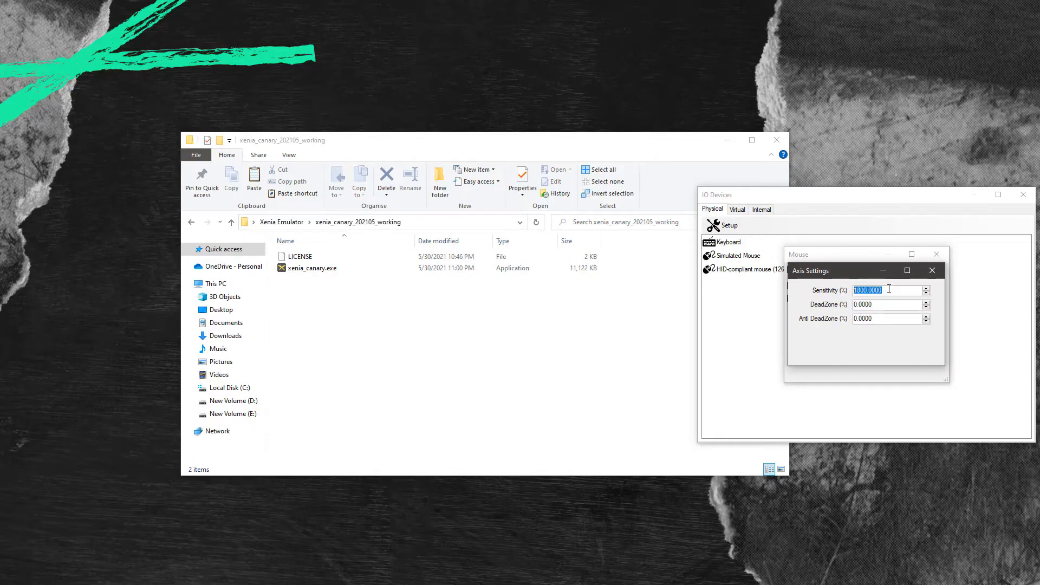
{"action": "left_click", "coordinate": [932, 270]}
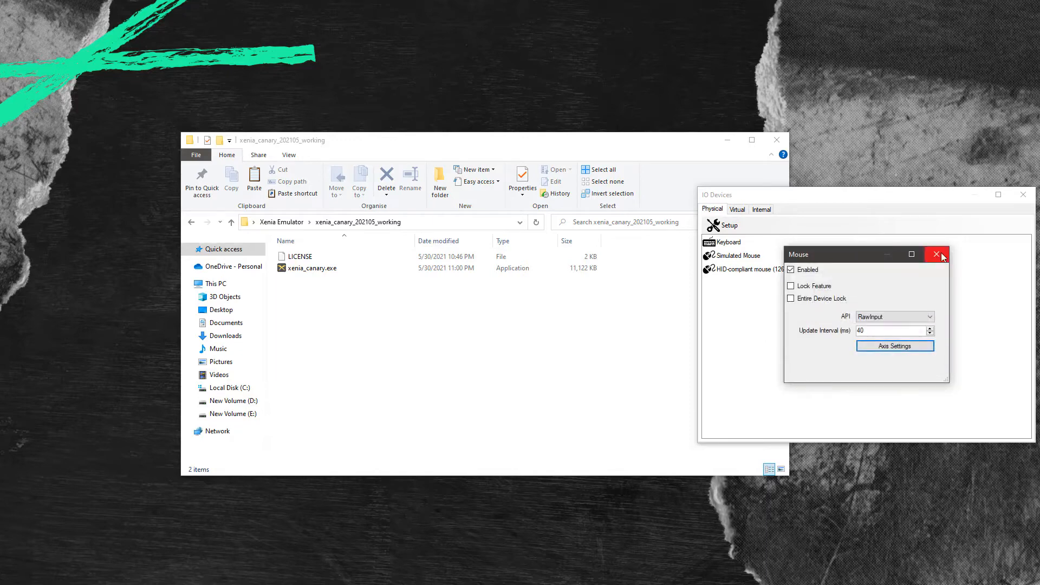
{"action": "left_click", "coordinate": [936, 254]}
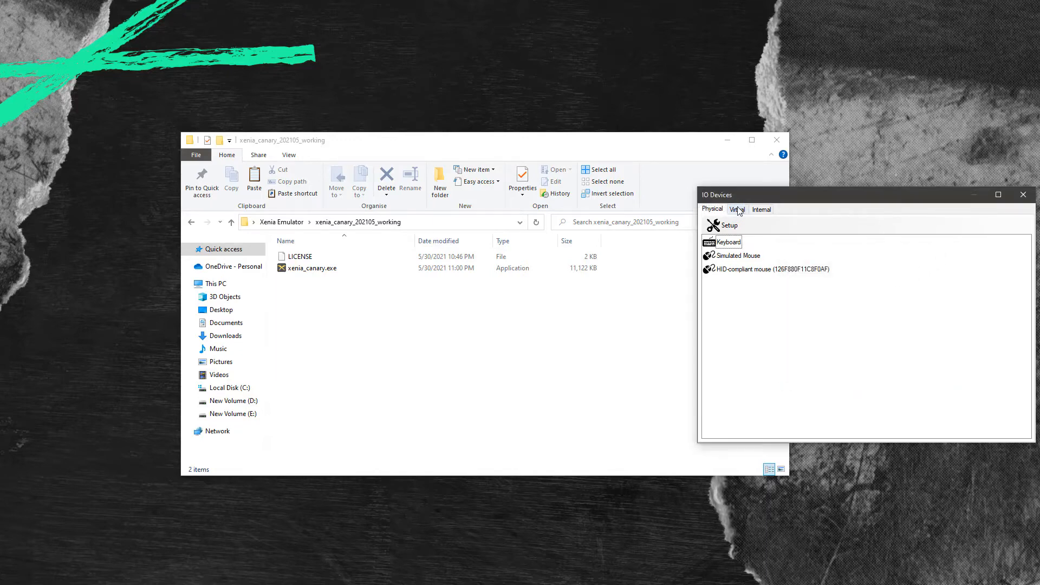
{"action": "left_click", "coordinate": [736, 209]}
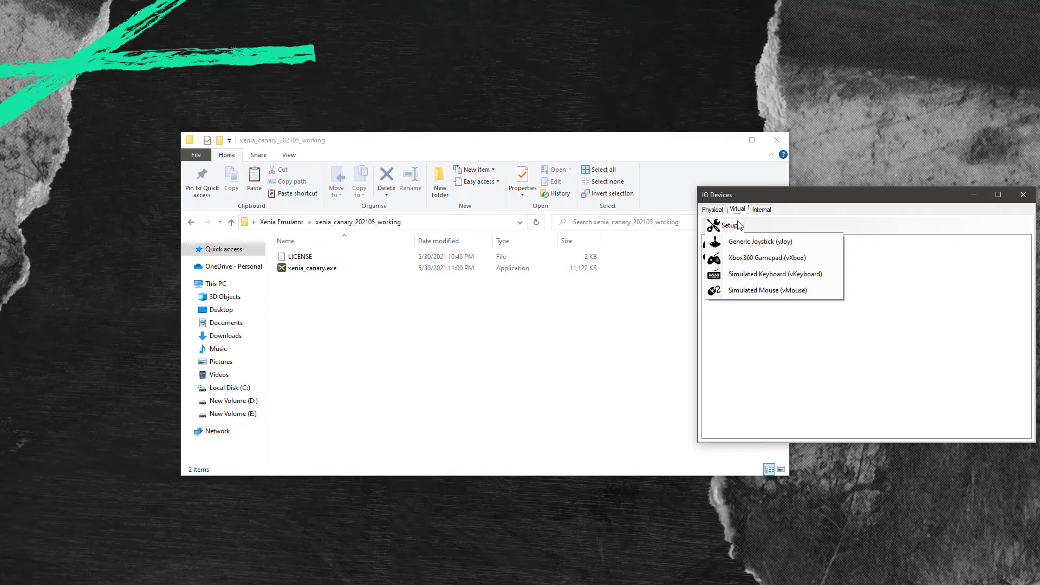
{"action": "left_click", "coordinate": [760, 241]}
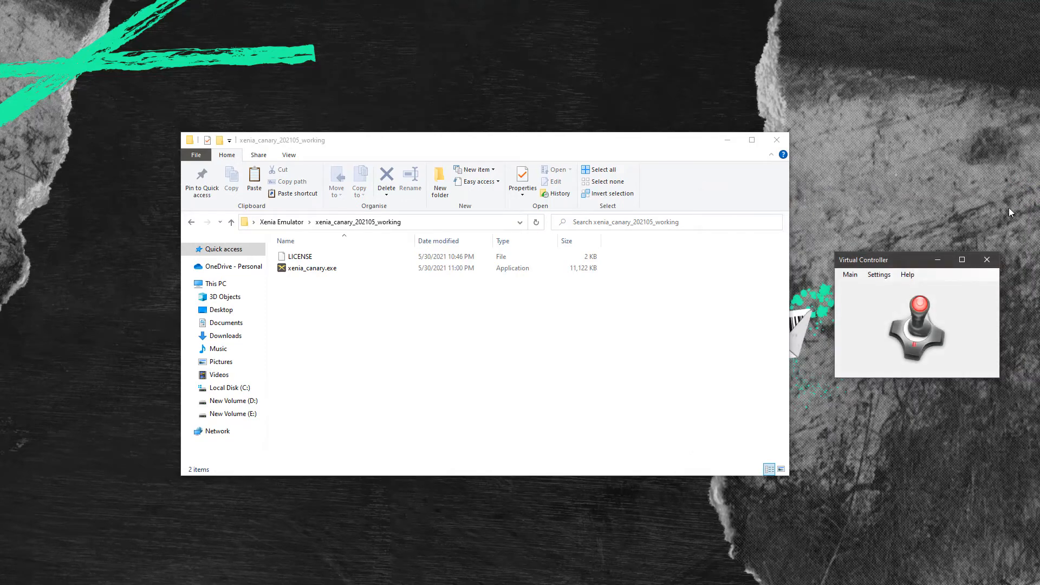
Load the RDR_bindings.vcd profile from Desktop > Xenia Emulator.
{"action": "left_click", "coordinate": [879, 274]}
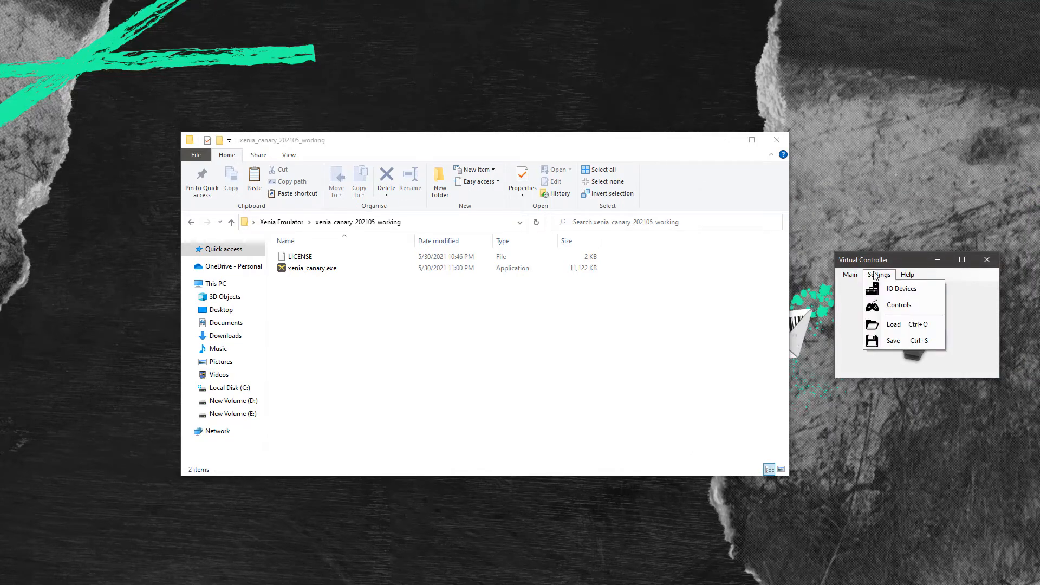
{"action": "mouse_move", "coordinate": [893, 325]}
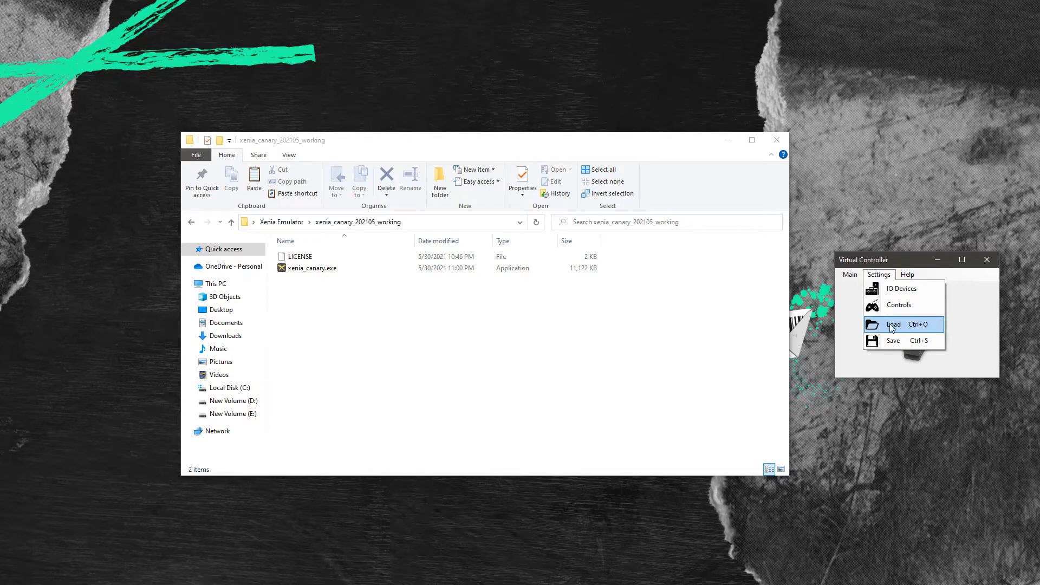
{"action": "left_click", "coordinate": [893, 325]}
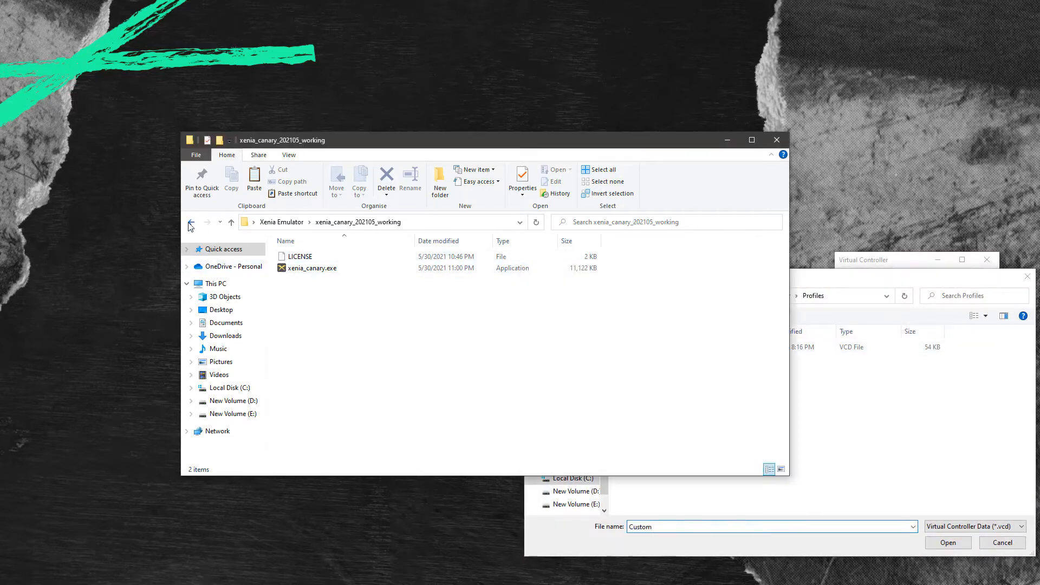
{"action": "left_click", "coordinate": [191, 223]}
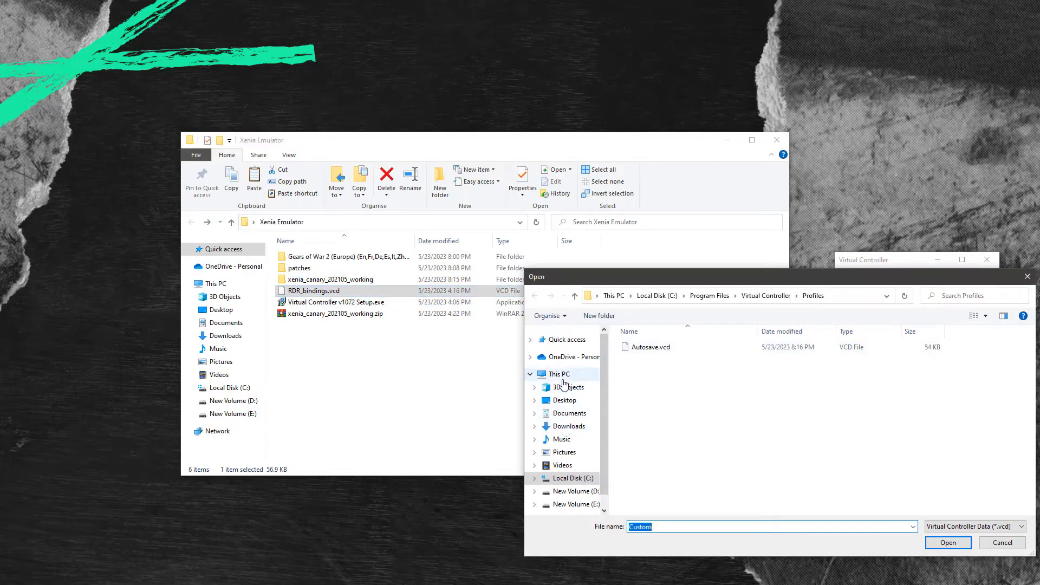
{"action": "left_click", "coordinate": [564, 400]}
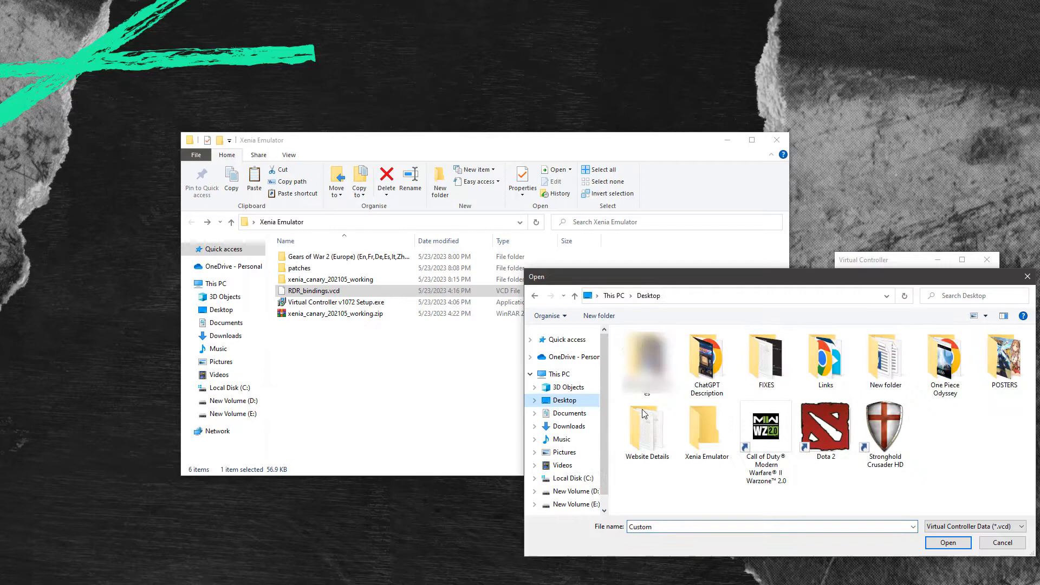
{"action": "double_click", "coordinate": [706, 426]}
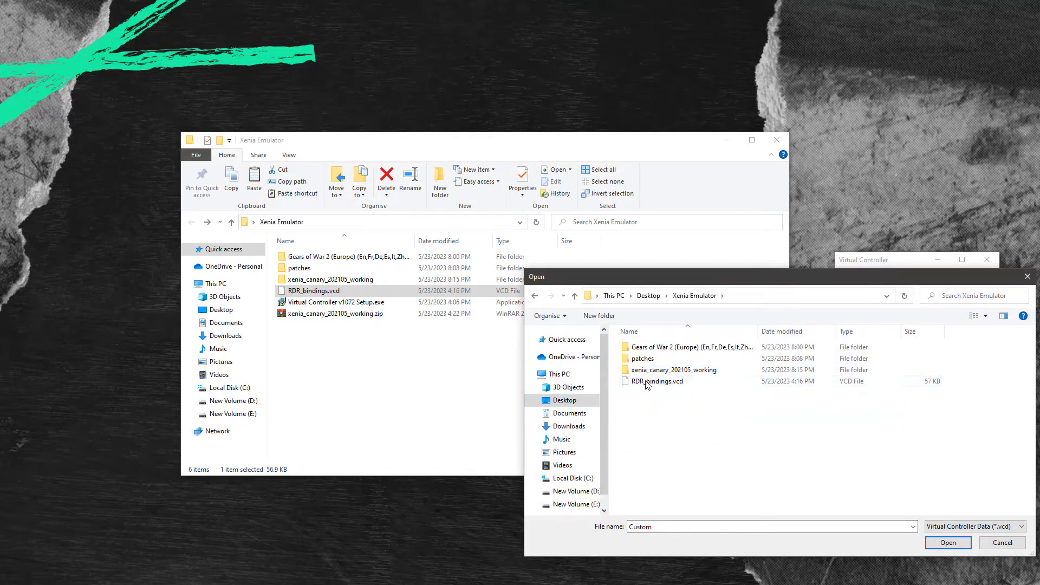
{"action": "left_click", "coordinate": [658, 381]}
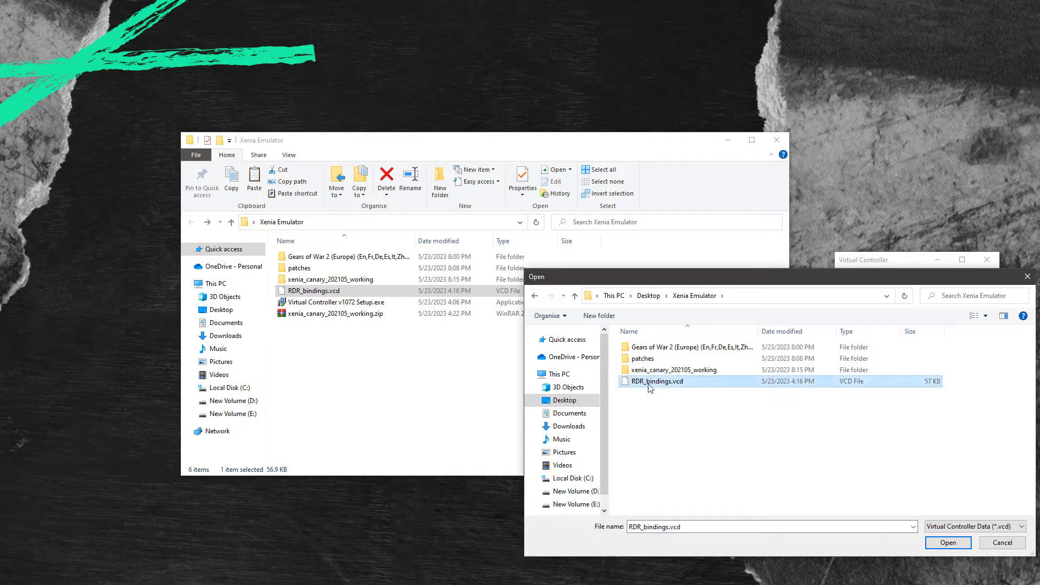
{"action": "left_click", "coordinate": [949, 543]}
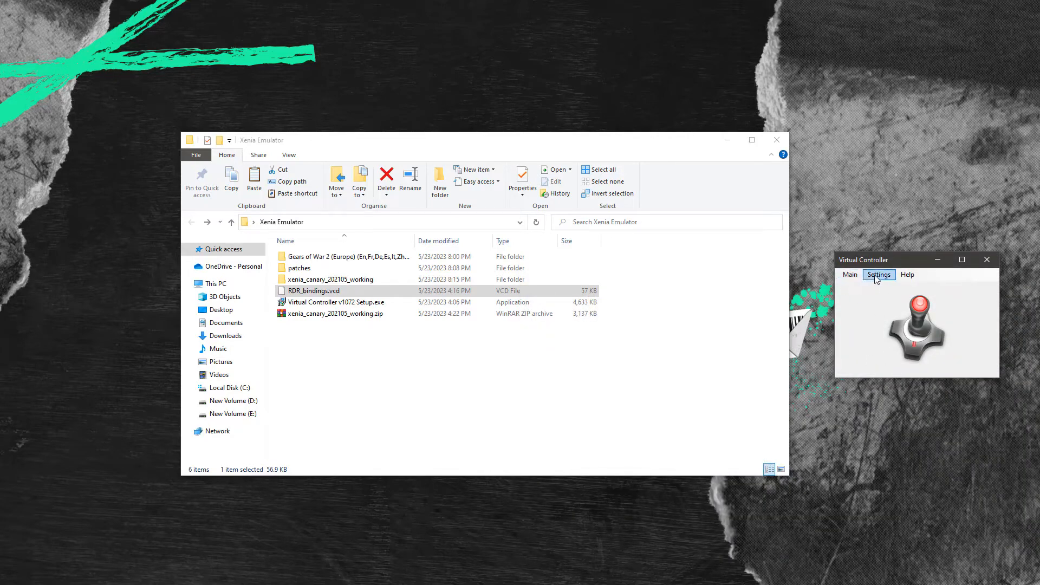
Replace HID-compliant mouse with Simulated Mouse in all bindings, then close Explorer.
{"action": "left_click", "coordinate": [878, 274]}
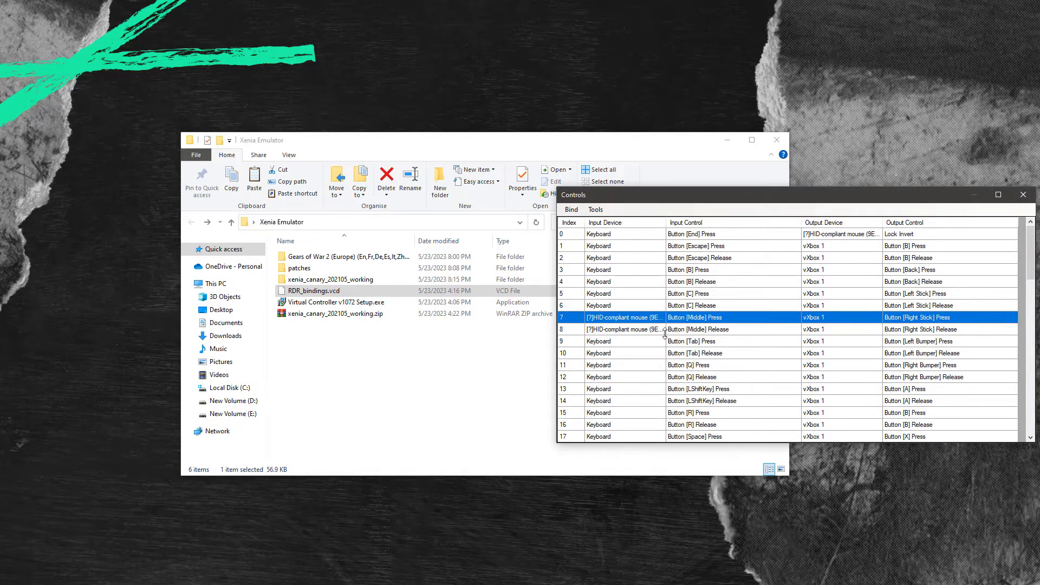
{"action": "mouse_move", "coordinate": [624, 323]}
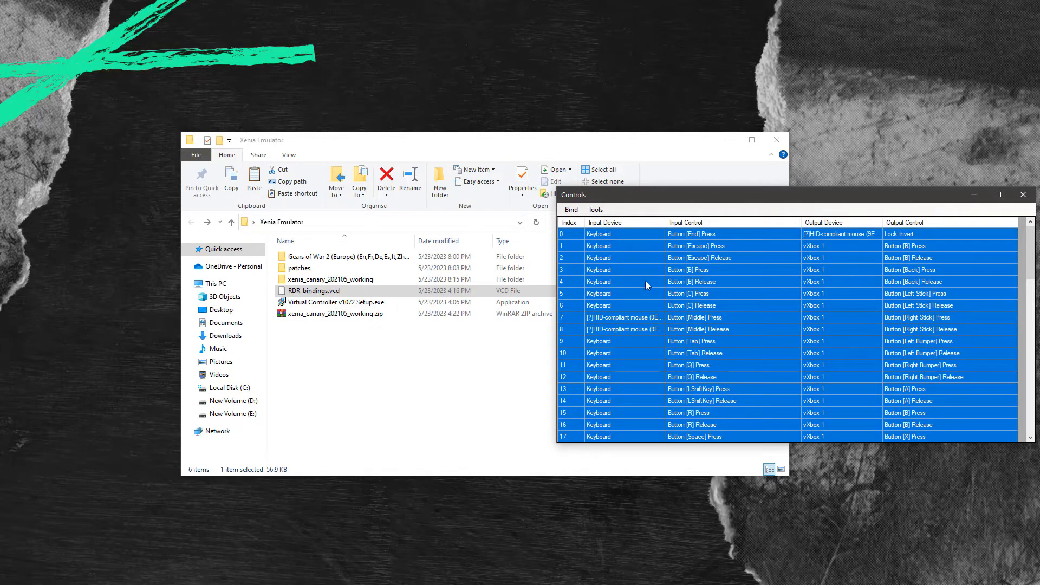
{"action": "left_click", "coordinate": [595, 209]}
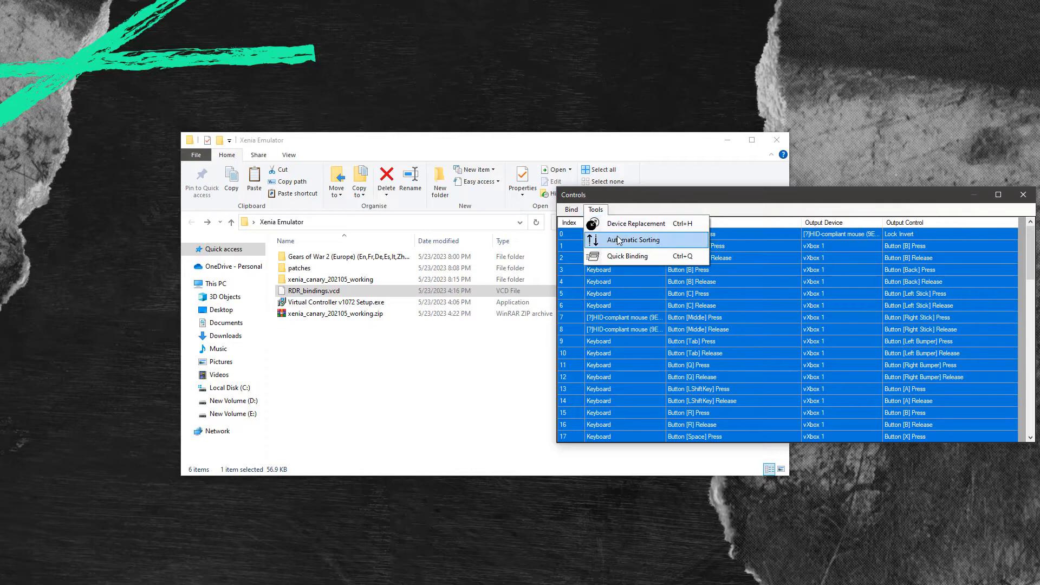
{"action": "left_click", "coordinate": [636, 222]}
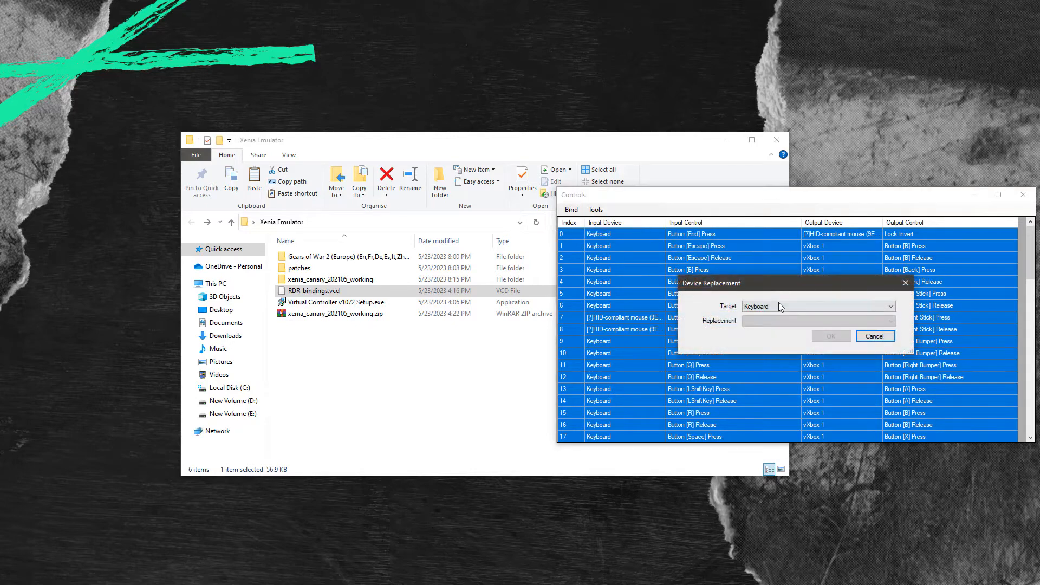
{"action": "left_click", "coordinate": [890, 306]}
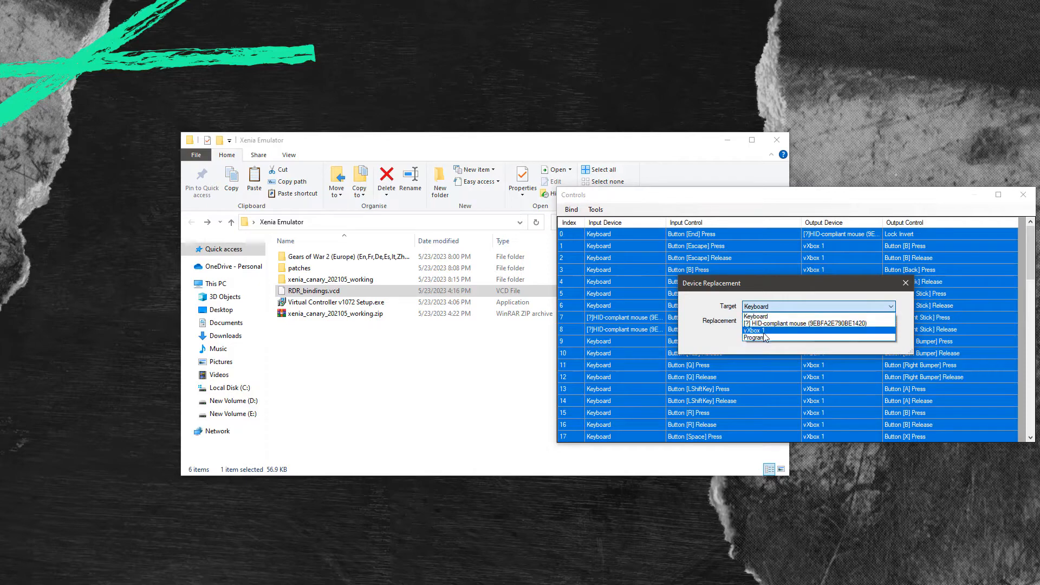
{"action": "left_click", "coordinate": [763, 329]}
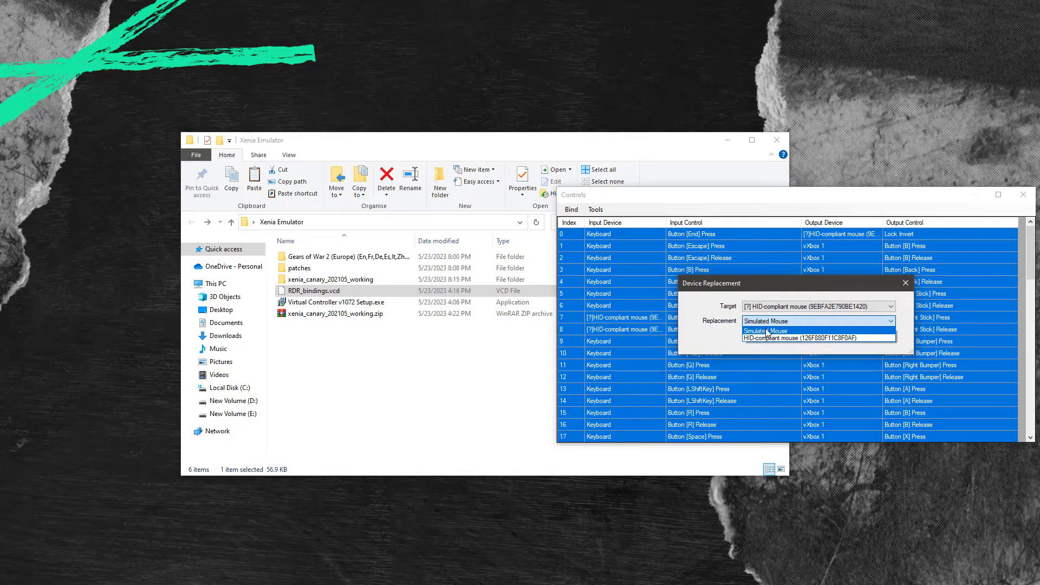
{"action": "left_click", "coordinate": [769, 331]}
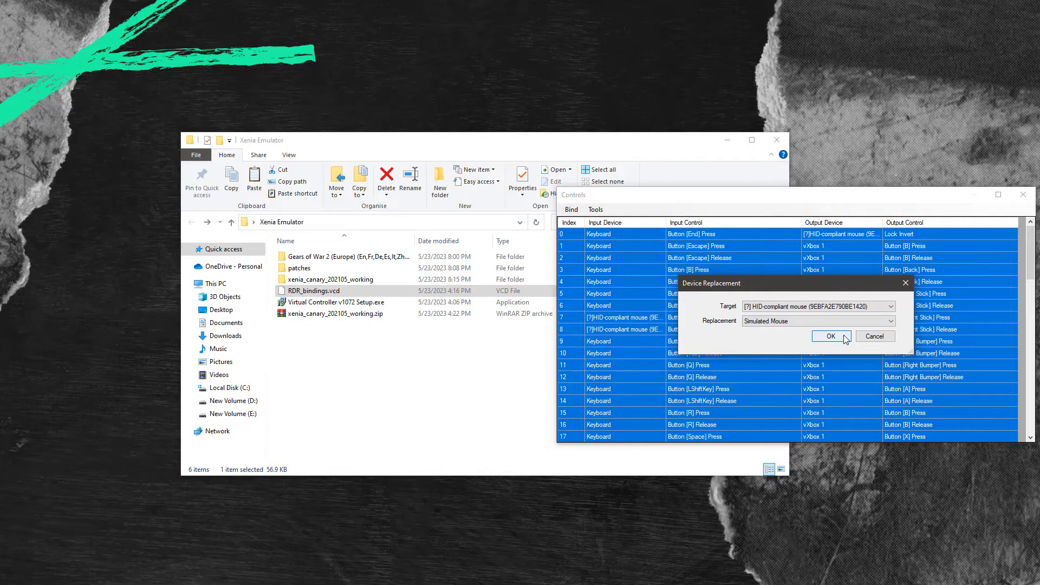
{"action": "left_click", "coordinate": [830, 336]}
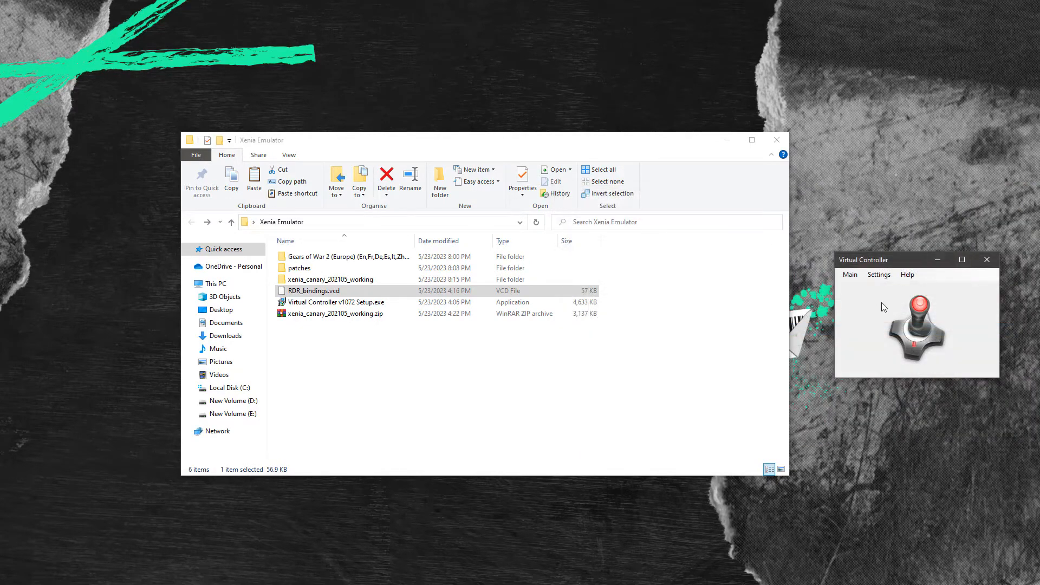
{"action": "left_click", "coordinate": [776, 140]}
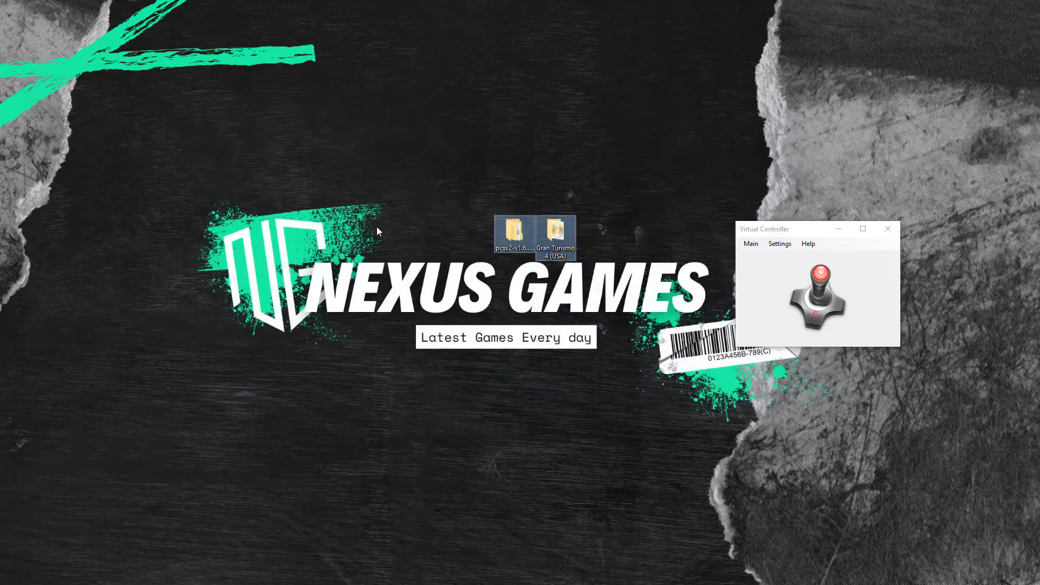
{"action": "mouse_move", "coordinate": [621, 212]}
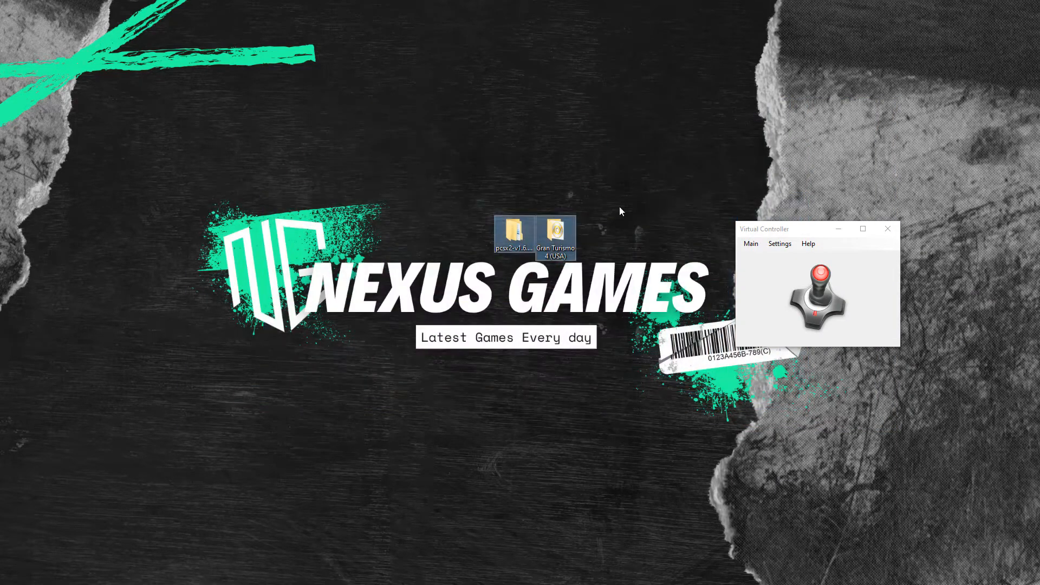
Check Gran Turismo 4 (USA), then browse pcsx2 portable > PCSX2 1.6.0 and its game folder.
{"action": "double_click", "coordinate": [556, 233]}
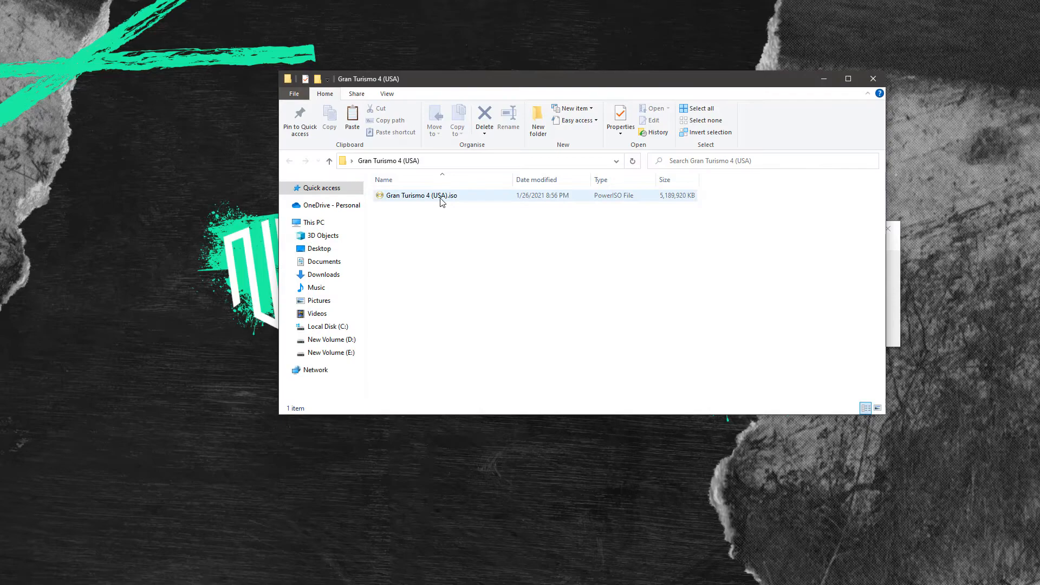
{"action": "left_click", "coordinate": [422, 195]}
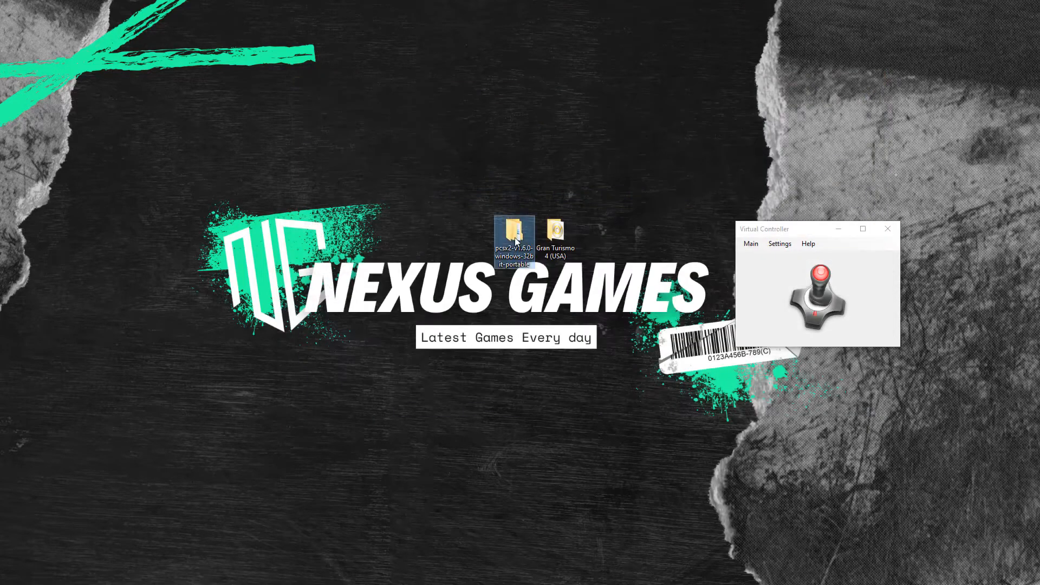
{"action": "double_click", "coordinate": [515, 234]}
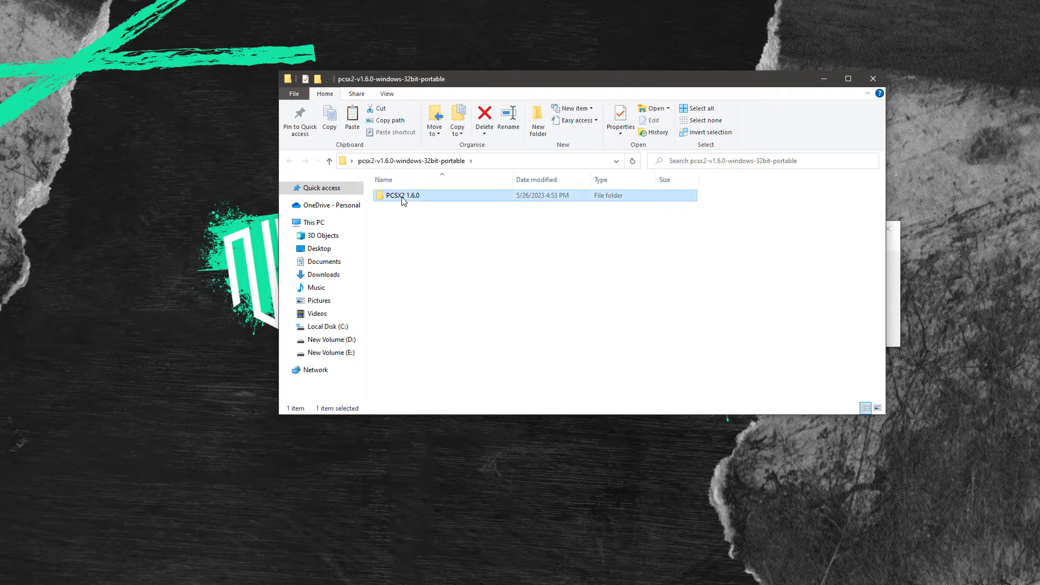
{"action": "double_click", "coordinate": [402, 195]}
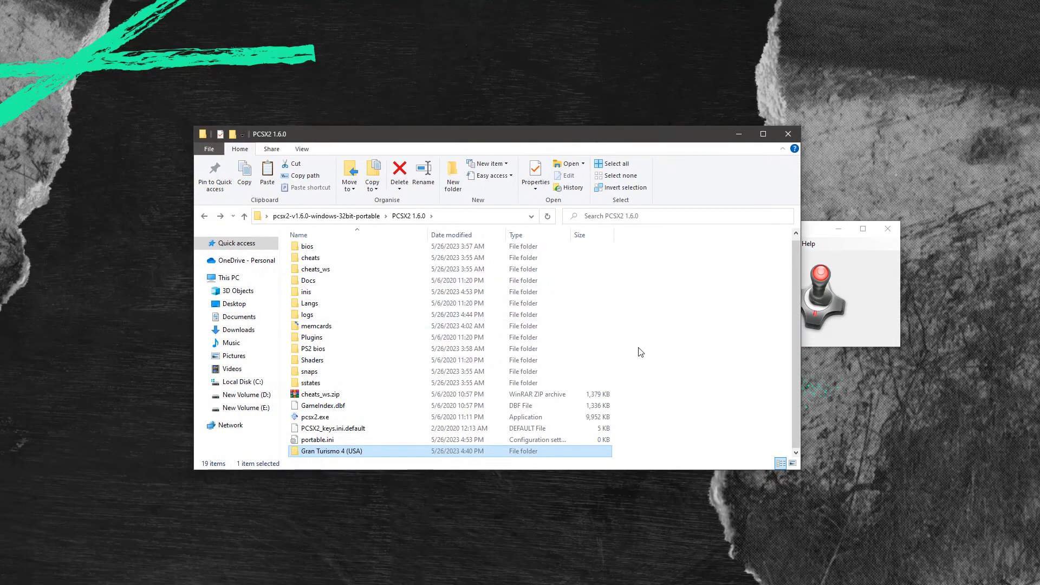
{"action": "double_click", "coordinate": [330, 451]}
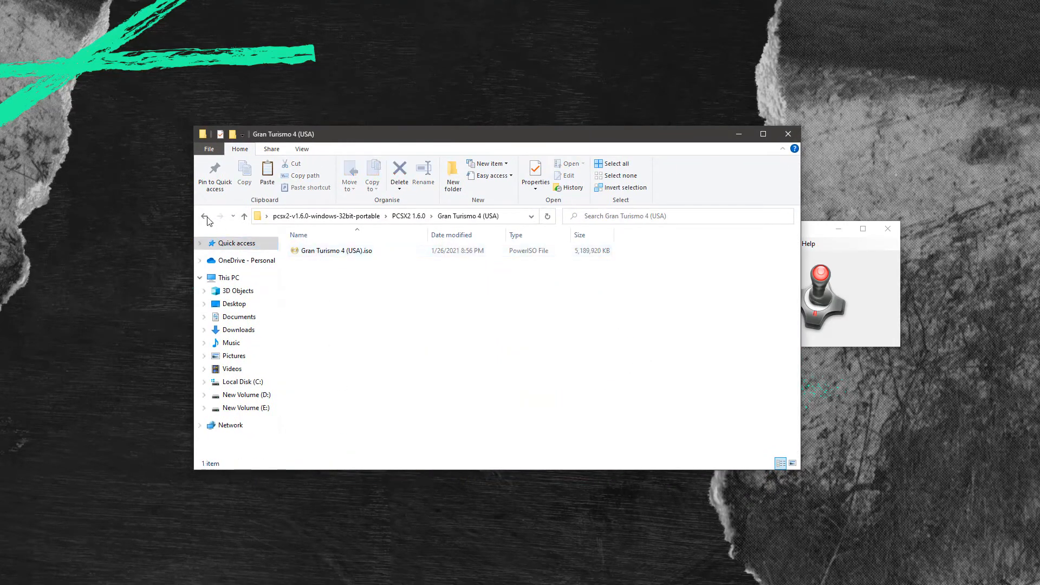
{"action": "left_click", "coordinate": [204, 216]}
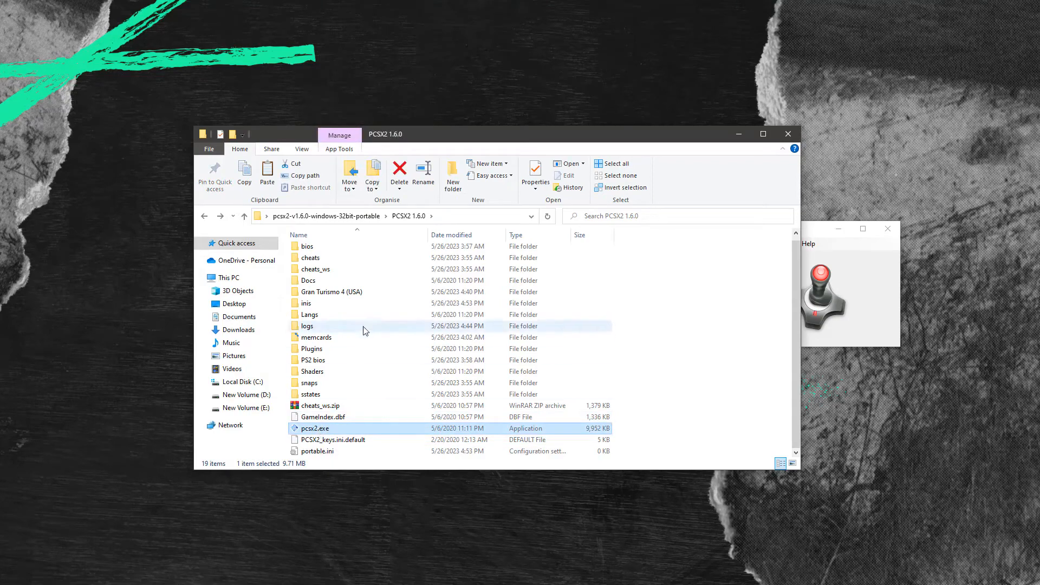
Launch pcsx2.exe and accept the default language and plugins in first-time setup.
{"action": "double_click", "coordinate": [316, 428]}
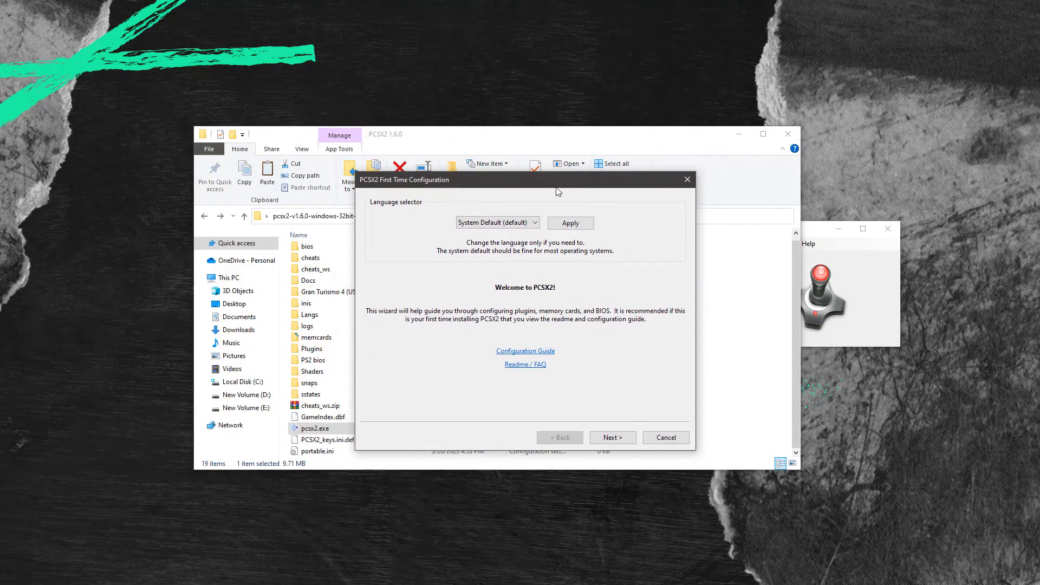
{"action": "left_click", "coordinate": [498, 222]}
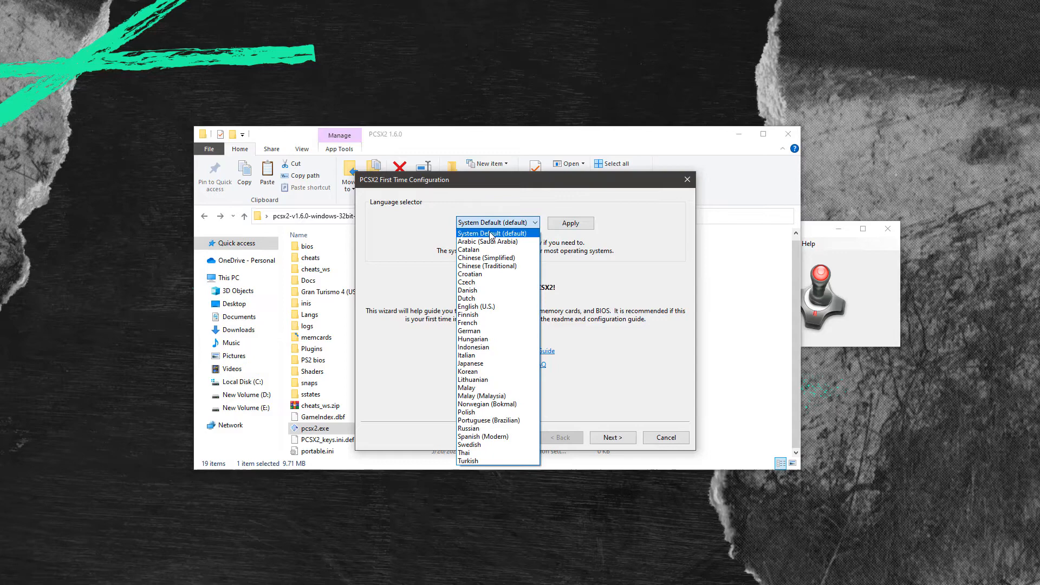
{"action": "left_click", "coordinate": [496, 233]}
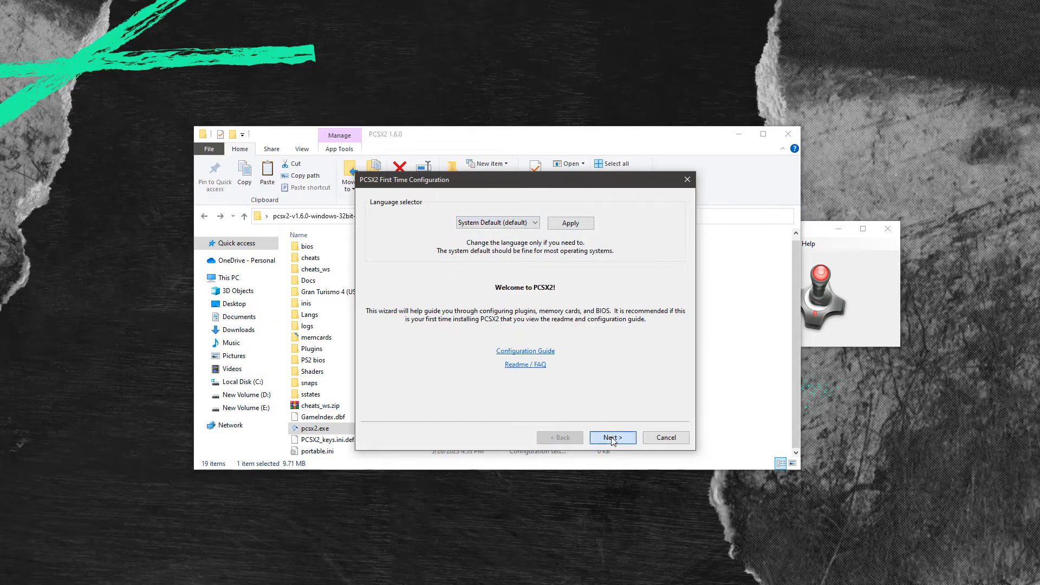
{"action": "left_click", "coordinate": [612, 437]}
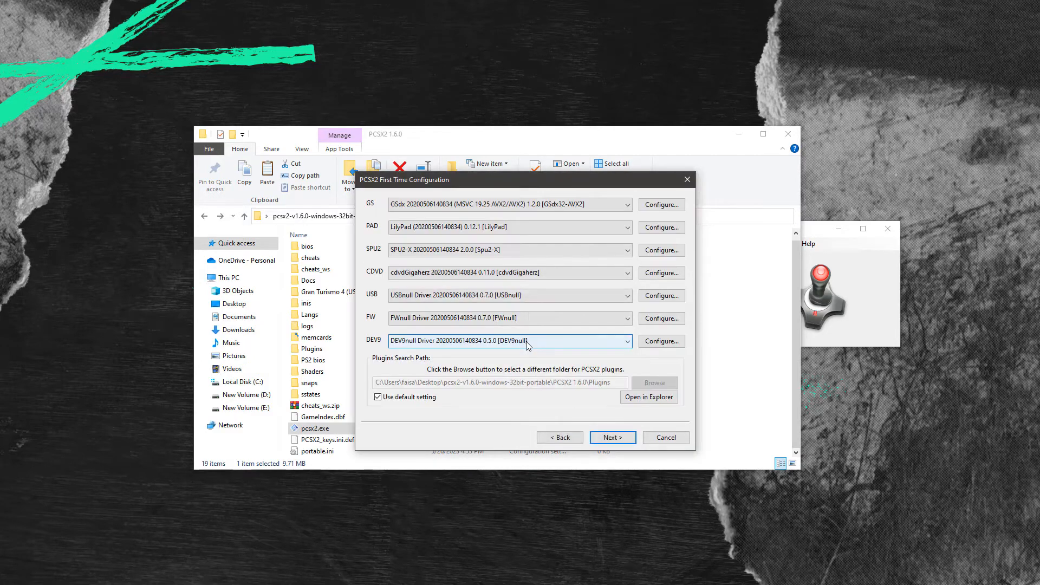
{"action": "left_click", "coordinate": [611, 437]}
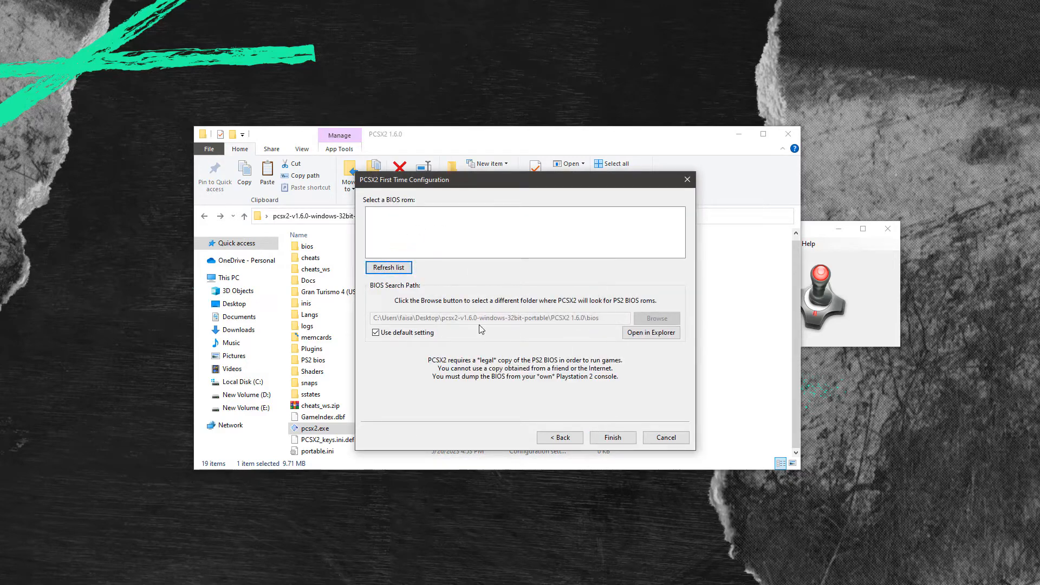
Set the BIOS folder to PS2 bios instead of the default and finish setup.
{"action": "left_click", "coordinate": [376, 332]}
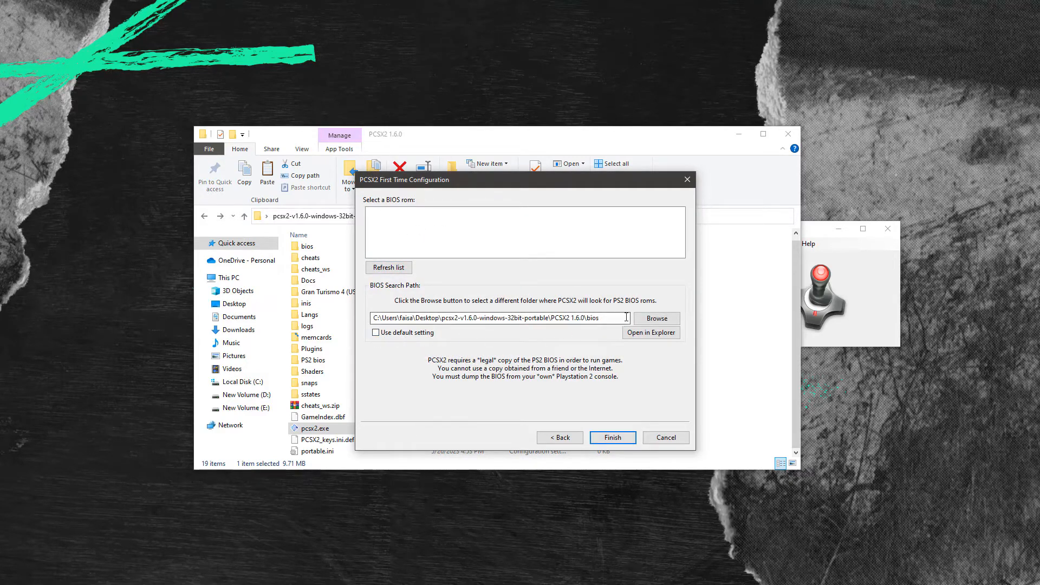
{"action": "left_click", "coordinate": [656, 319]}
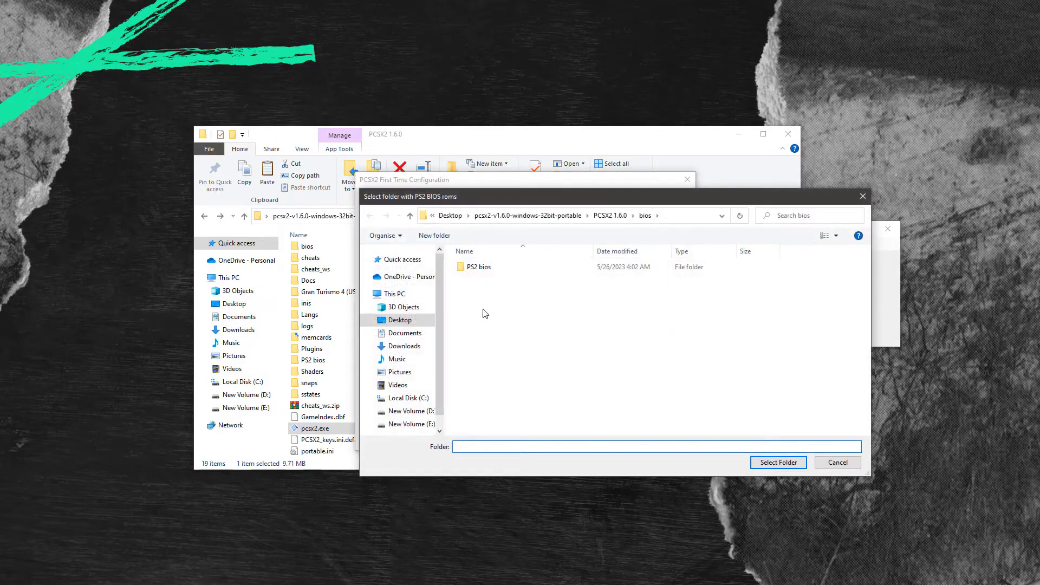
{"action": "left_click", "coordinate": [529, 215]}
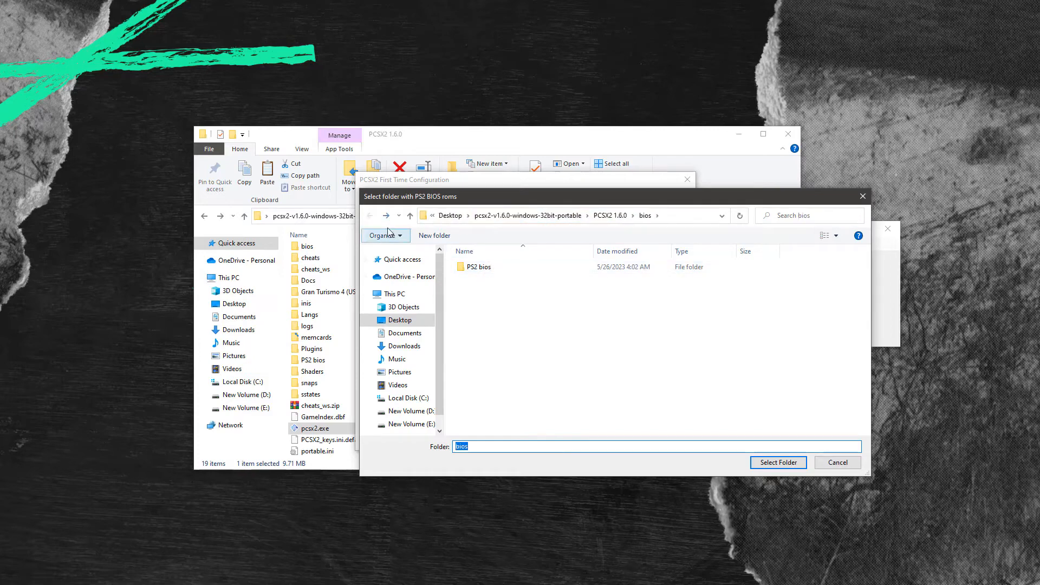
{"action": "double_click", "coordinate": [479, 266]}
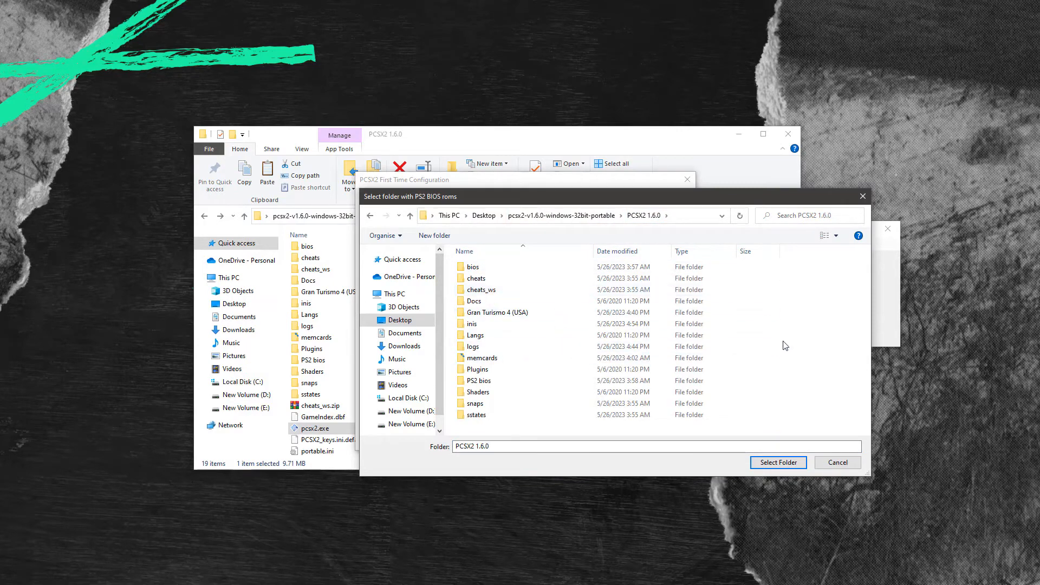
{"action": "double_click", "coordinate": [474, 267]}
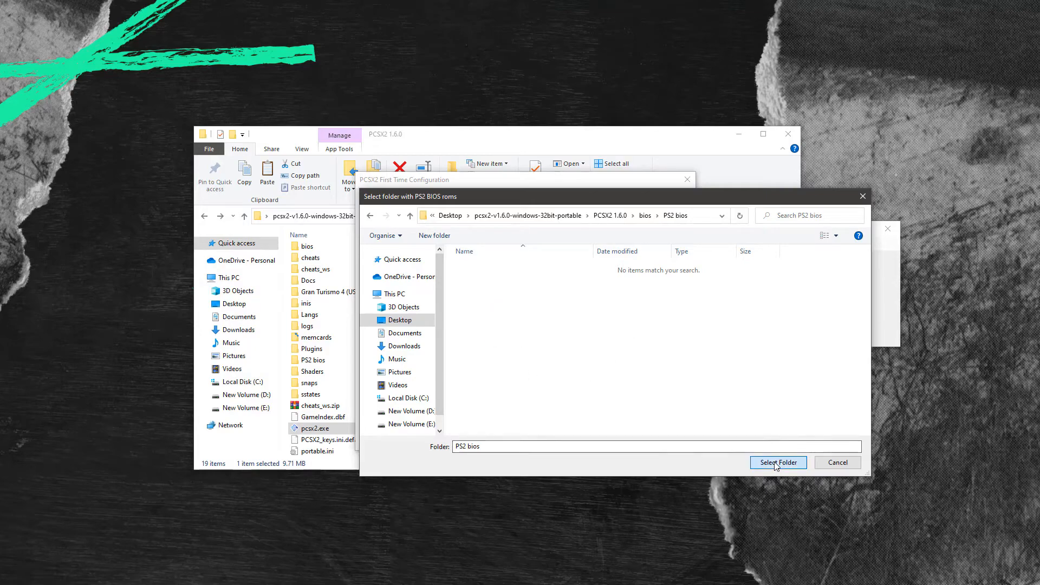
{"action": "left_click", "coordinate": [779, 462]}
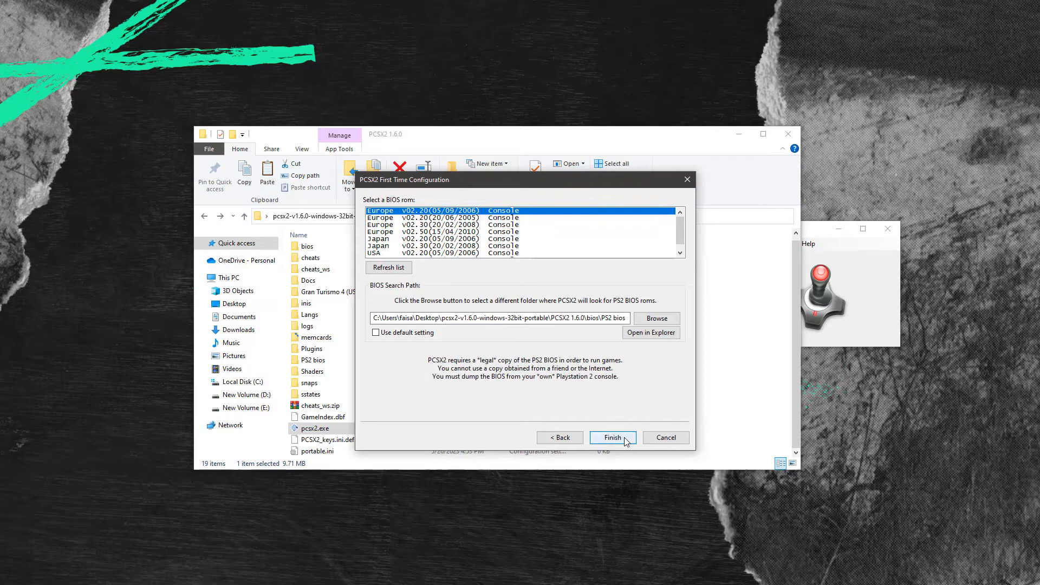
{"action": "left_click", "coordinate": [612, 437]}
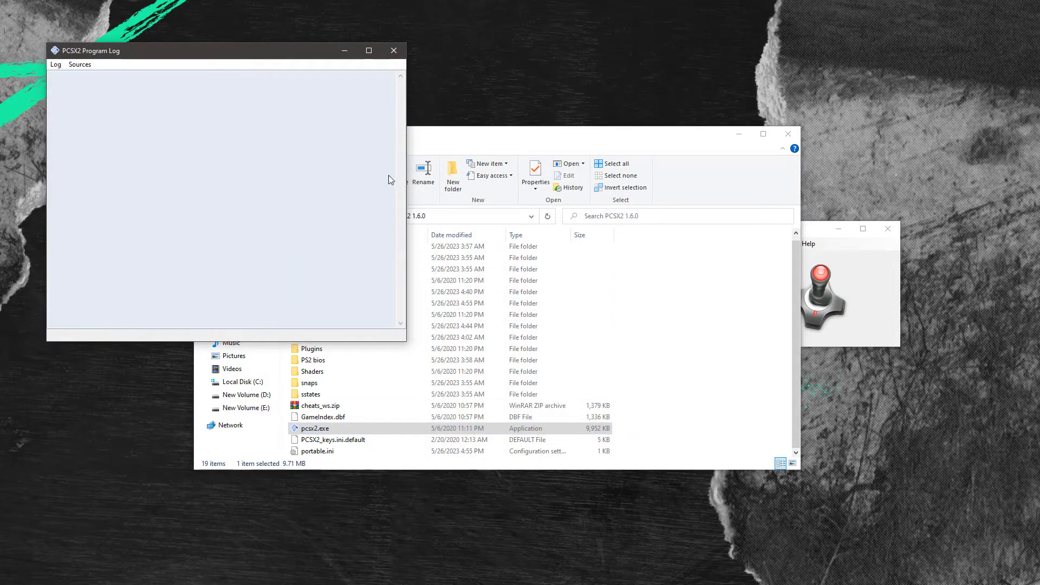
Fast-boot the Metal Gear Solid 3 - Snake Eater (USA) ISO via Boot ISO (fast).
{"action": "double_click", "coordinate": [314, 428]}
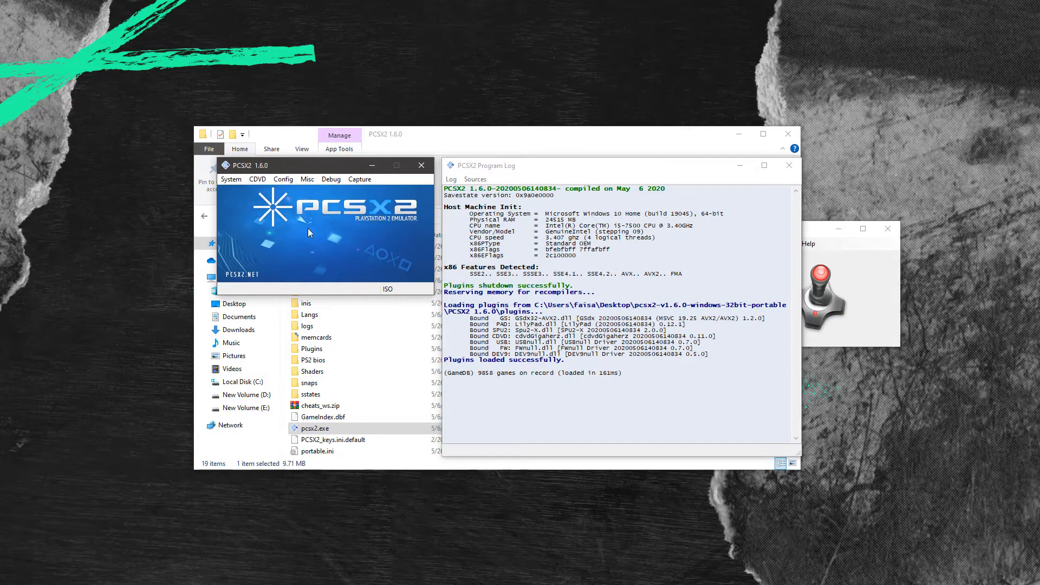
{"action": "left_click", "coordinate": [230, 179]}
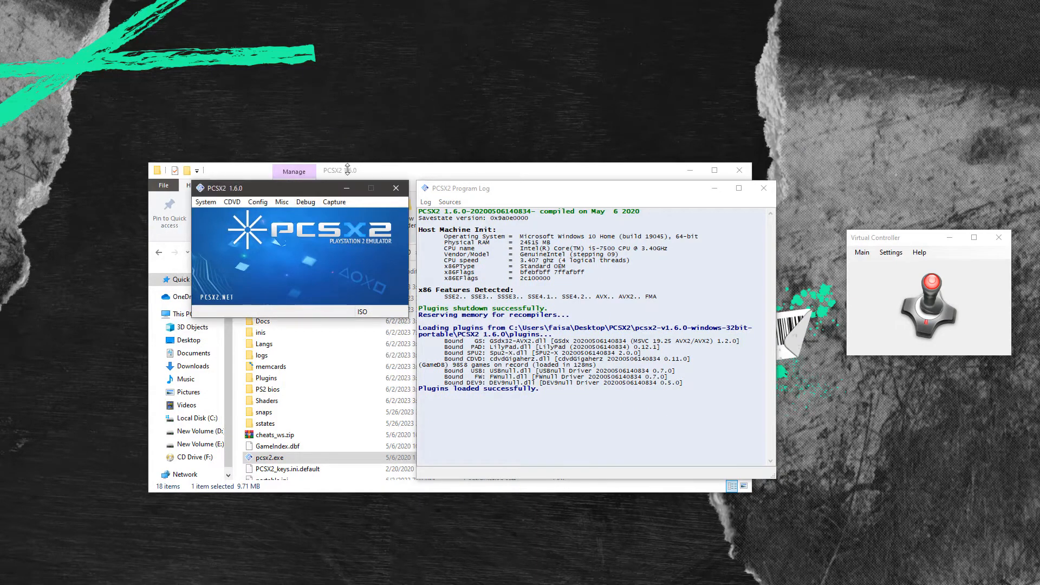
{"action": "left_click", "coordinate": [205, 201]}
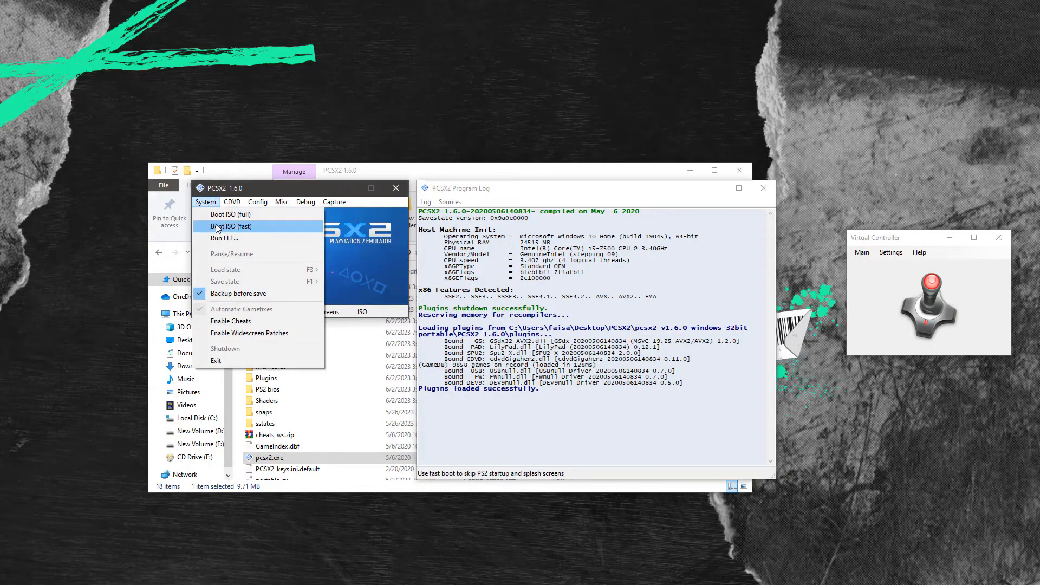
{"action": "left_click", "coordinate": [231, 226]}
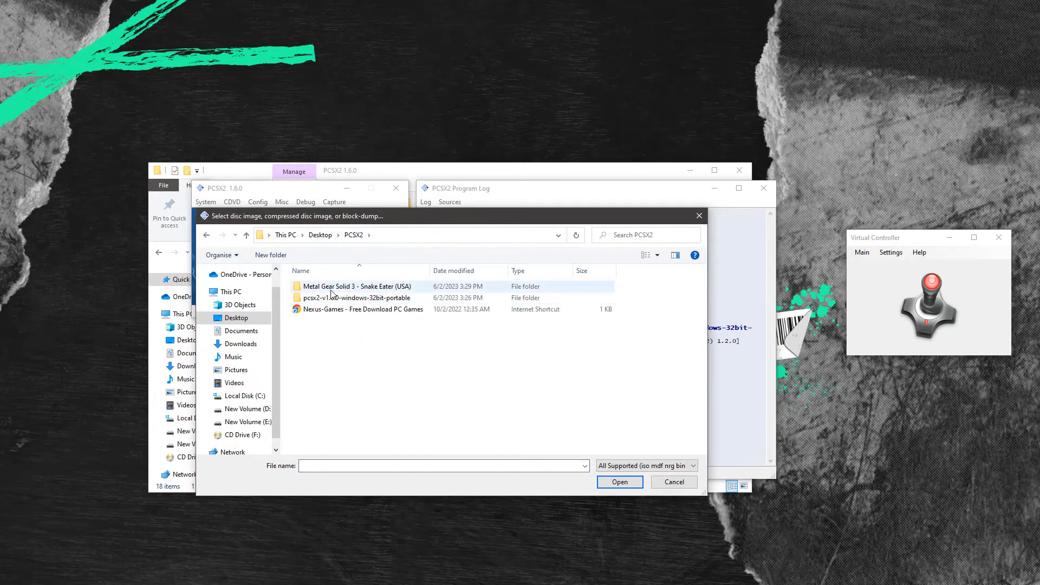
{"action": "double_click", "coordinate": [357, 286]}
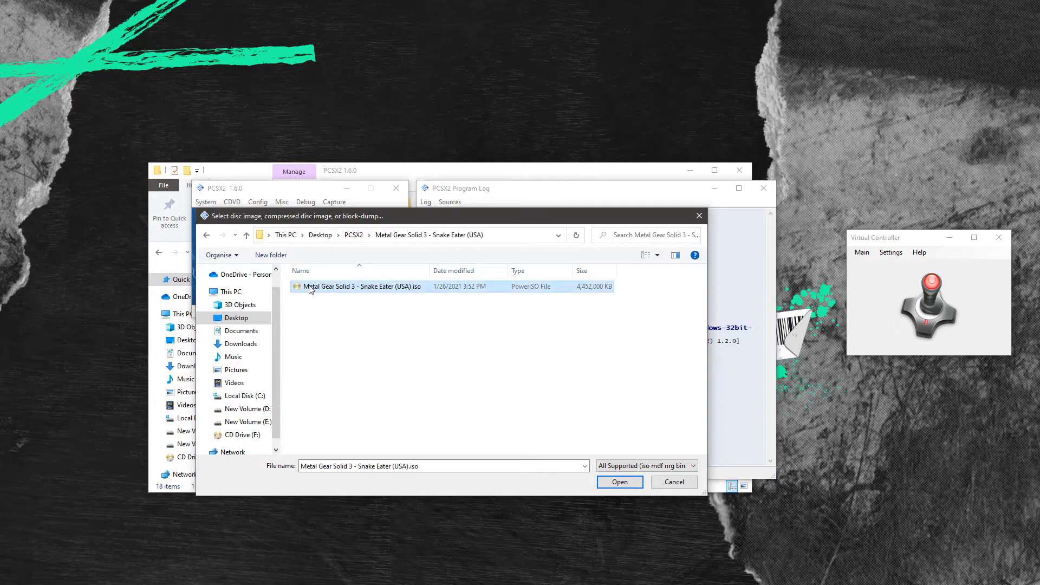
{"action": "left_click", "coordinate": [619, 482]}
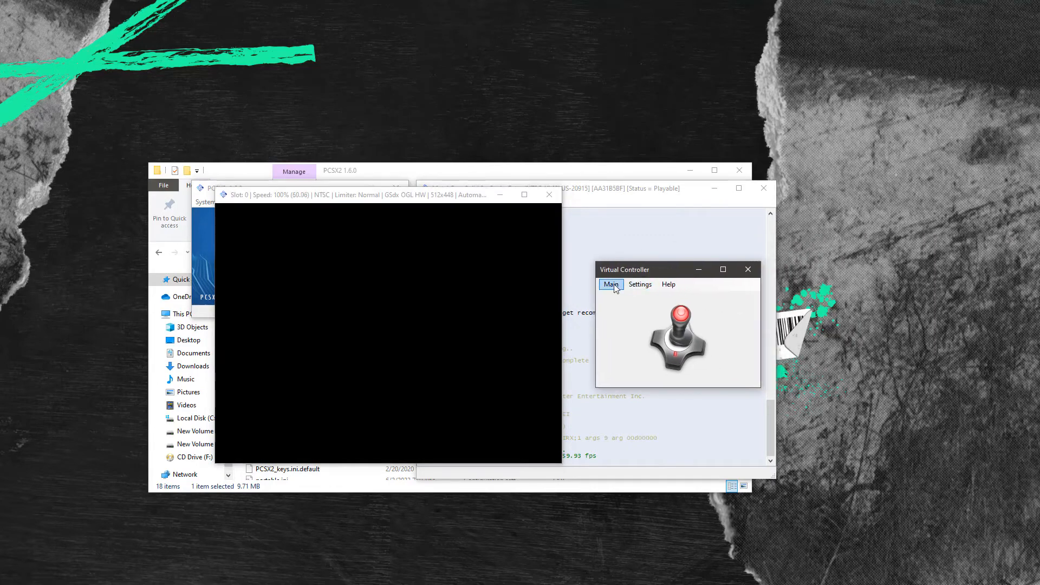
Run Virtual Controller's bindings from the Main menu and focus the game window.
{"action": "left_click", "coordinate": [611, 283]}
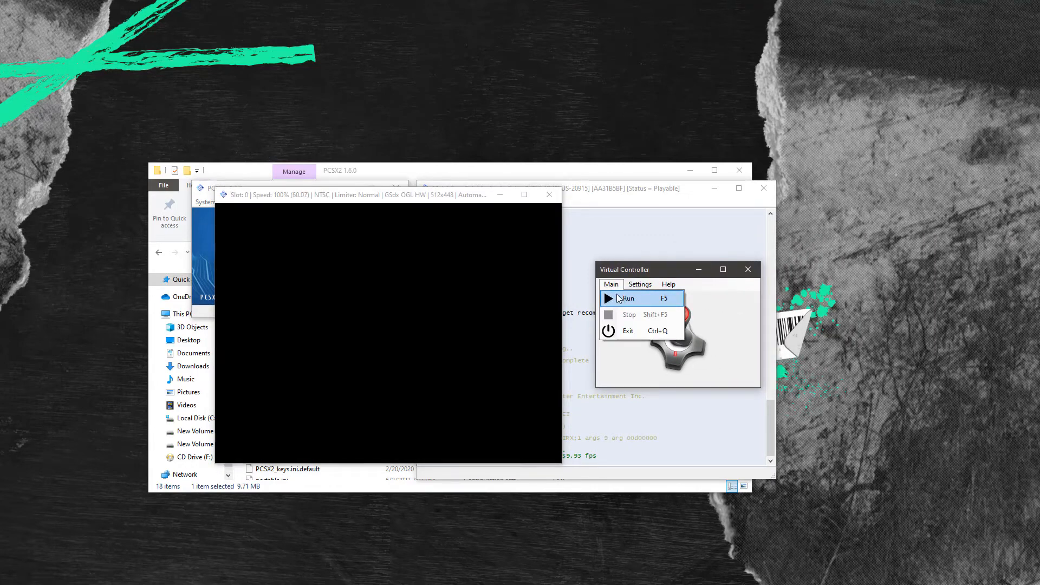
{"action": "left_click", "coordinate": [627, 297]}
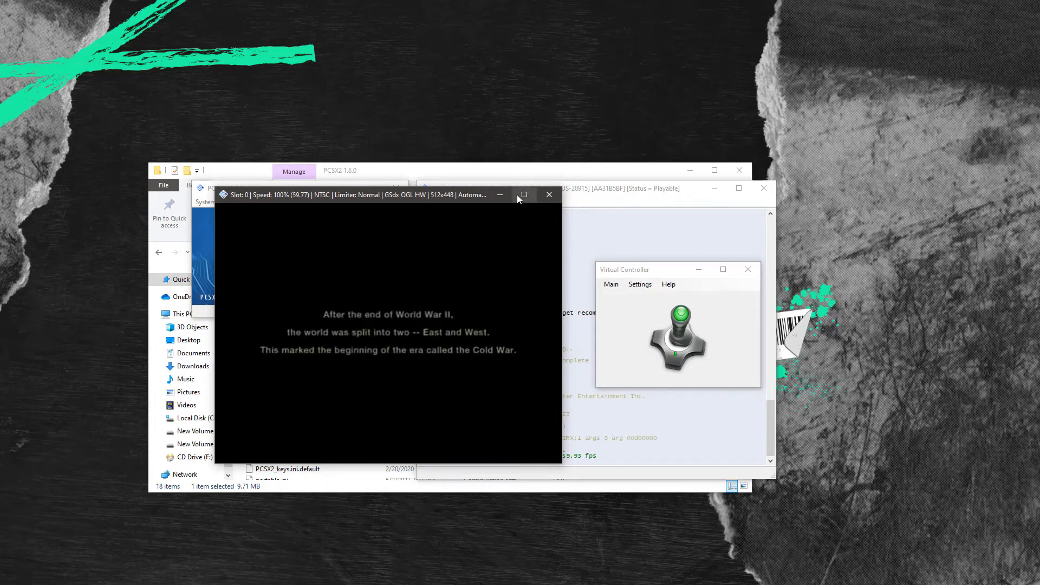
{"action": "left_click", "coordinate": [523, 195]}
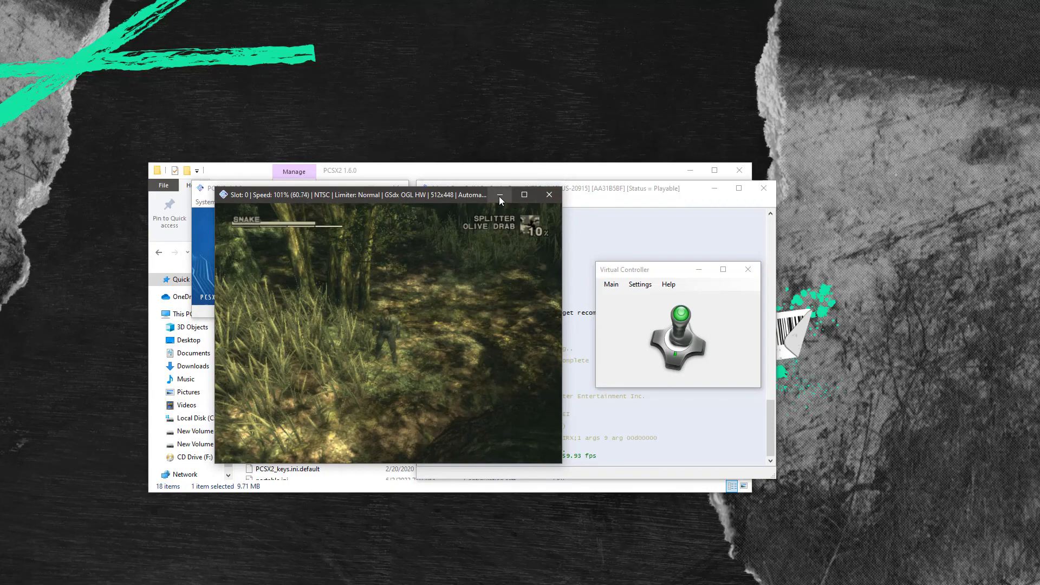
Close the Metal Gear Solid 3 game window after playing into the jungle.
{"action": "left_click", "coordinate": [548, 195]}
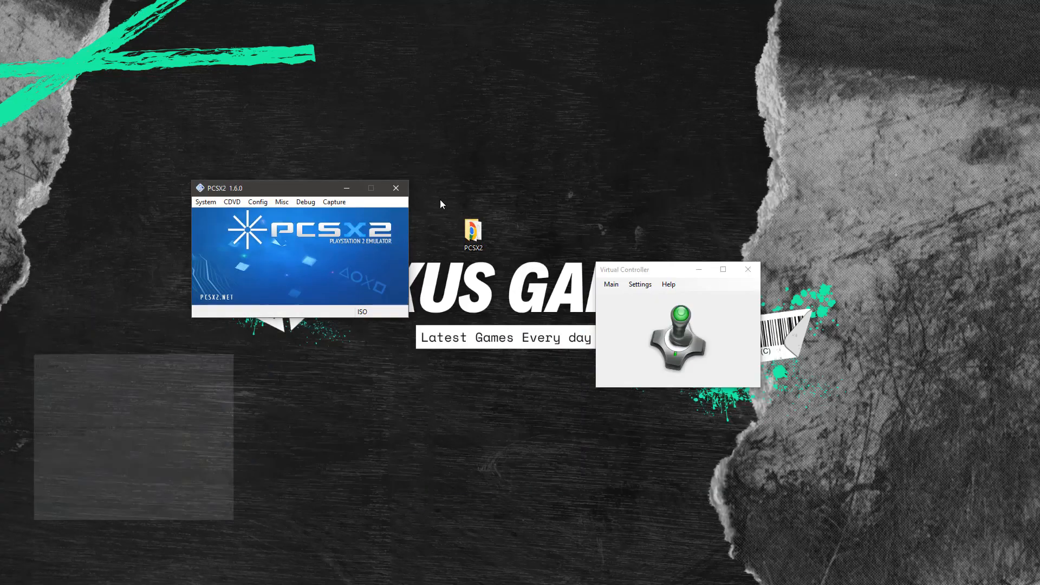